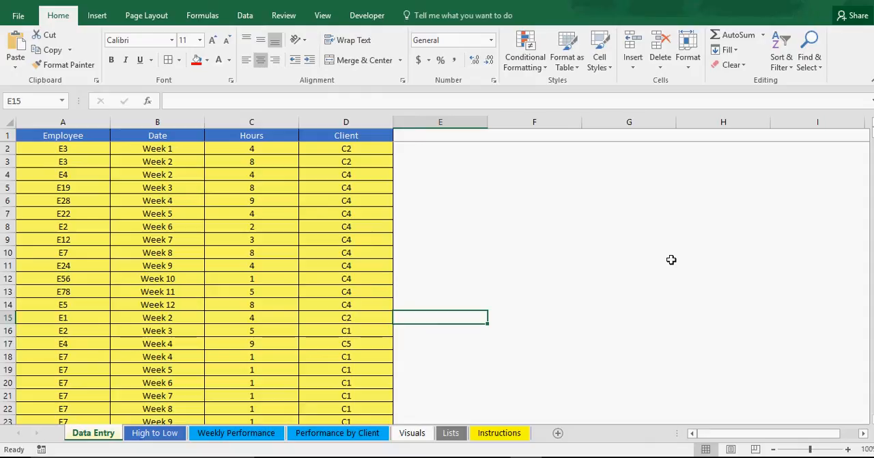
Check the validation dropdowns on the first Data Entry row (E3, Week 1, 4 hours, C2).
click(628, 265)
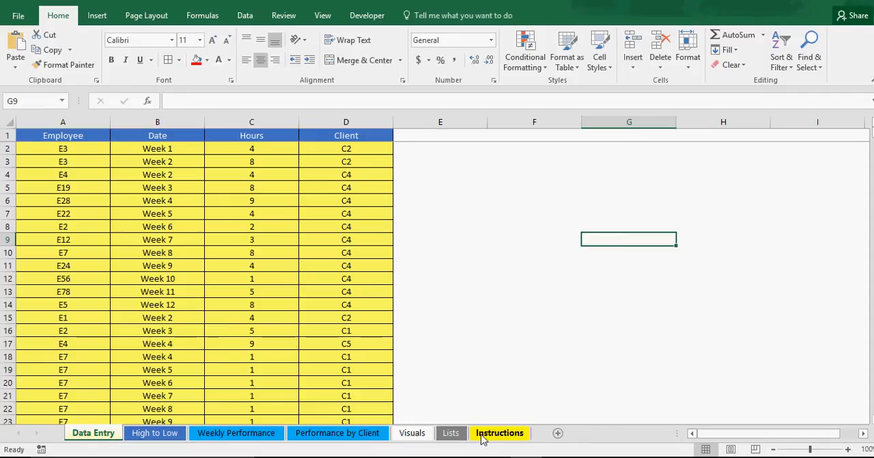
click(440, 317)
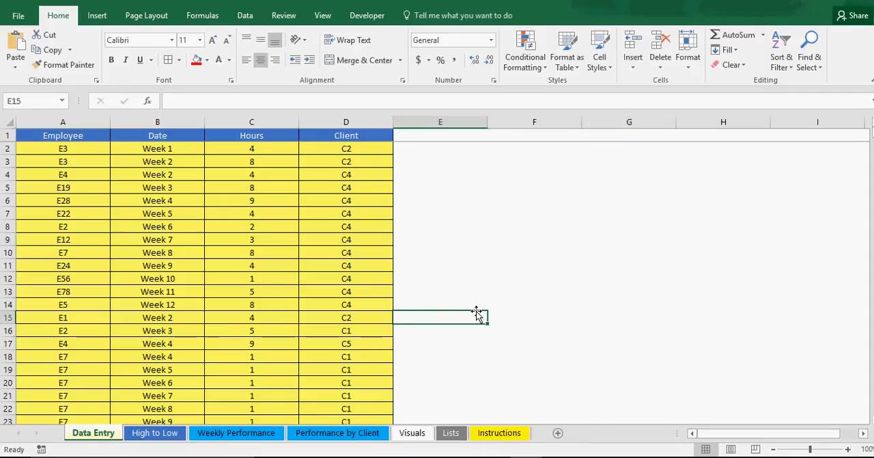
click(534, 317)
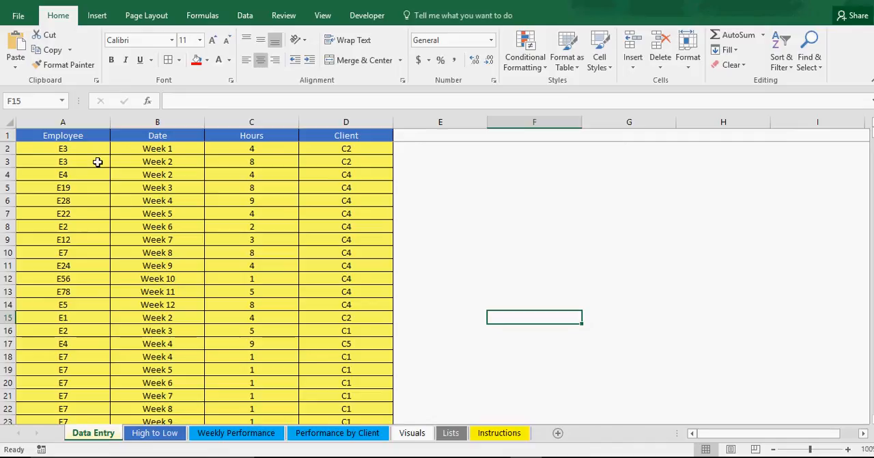
click(63, 148)
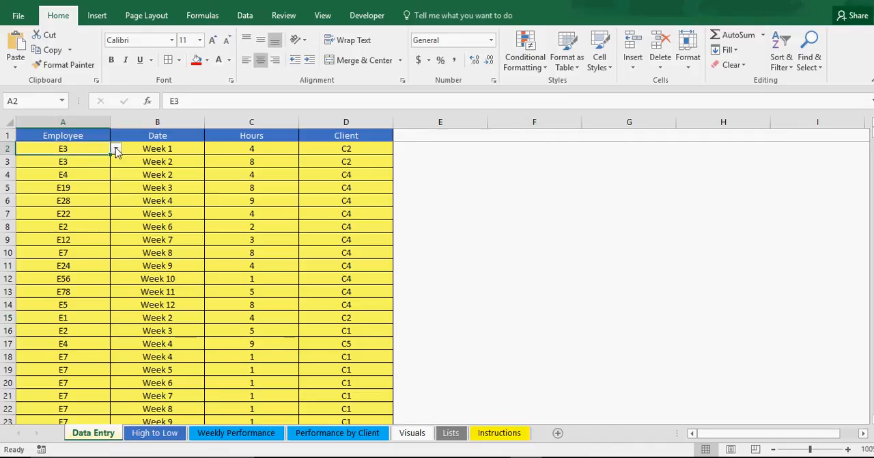
click(116, 149)
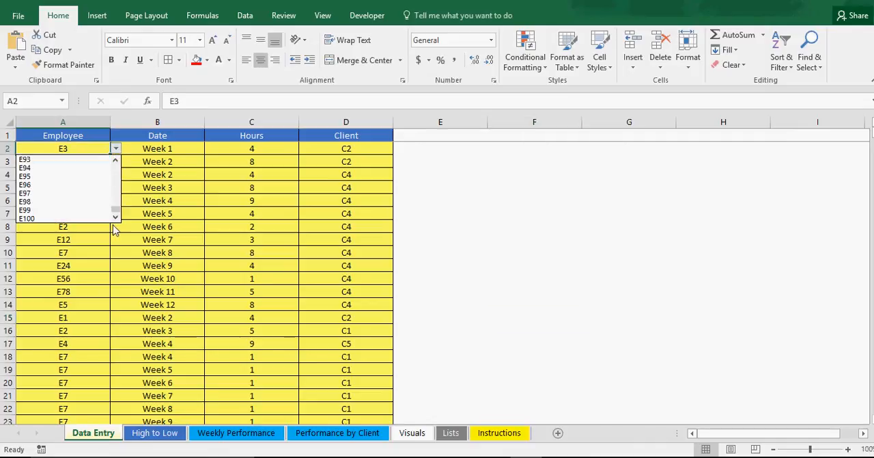
click(157, 148)
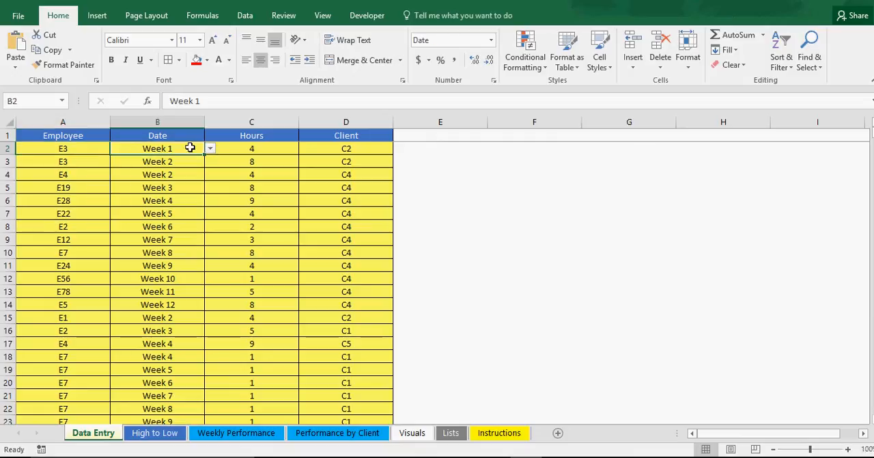
click(251, 148)
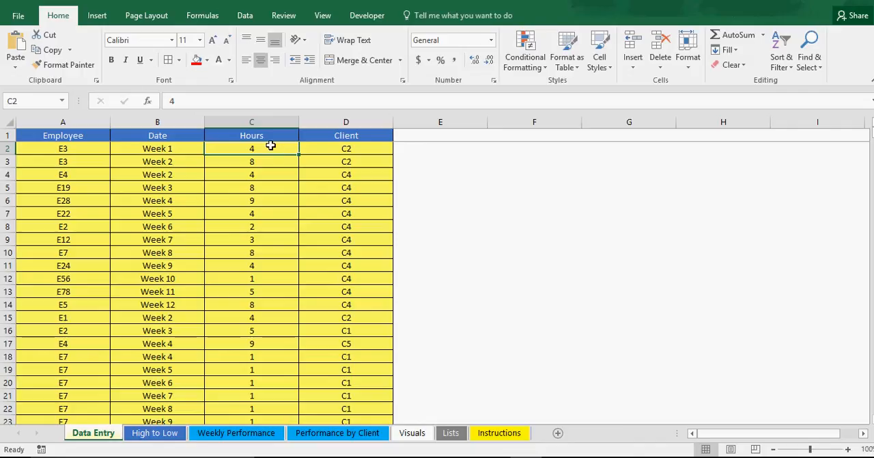
click(347, 148)
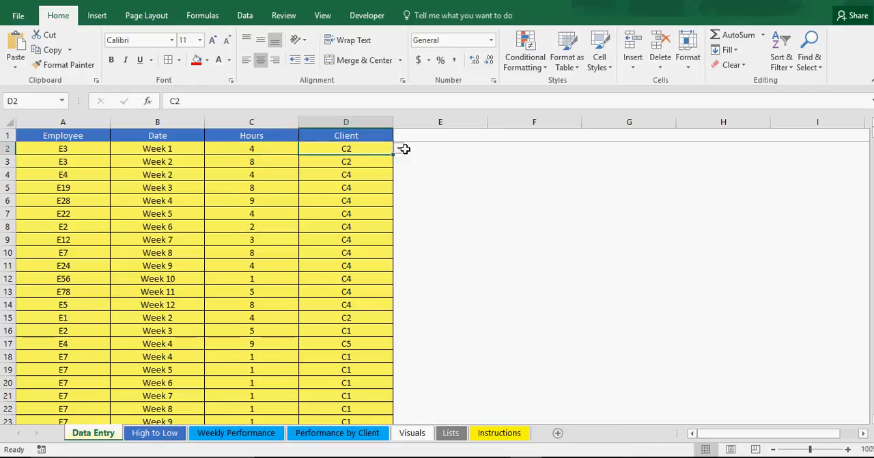
mouse_move(404, 155)
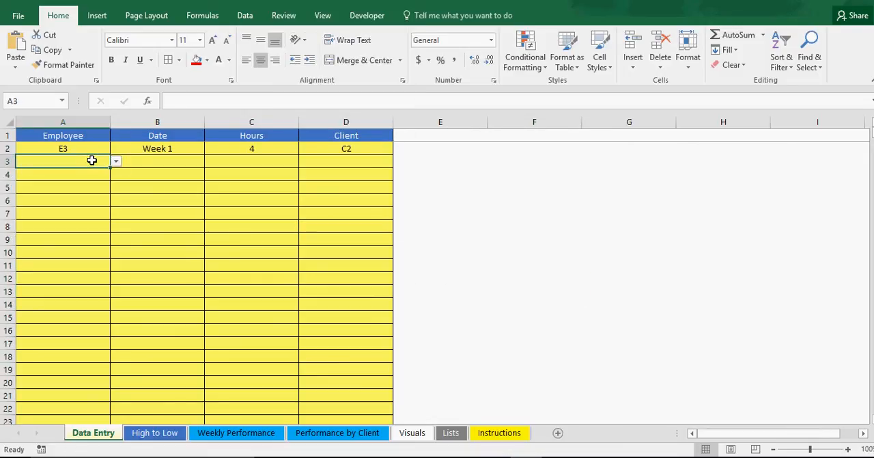
Fill row 3 with E3, Week 1 and client C1 from the dropdowns.
click(115, 161)
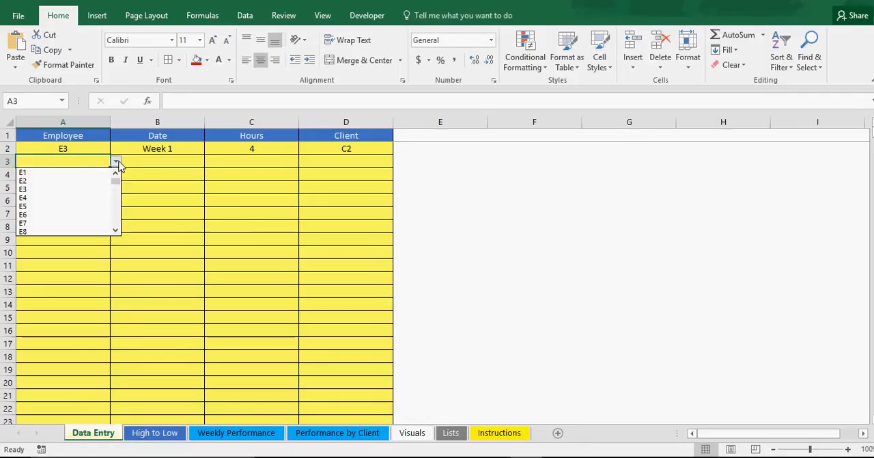
click(23, 188)
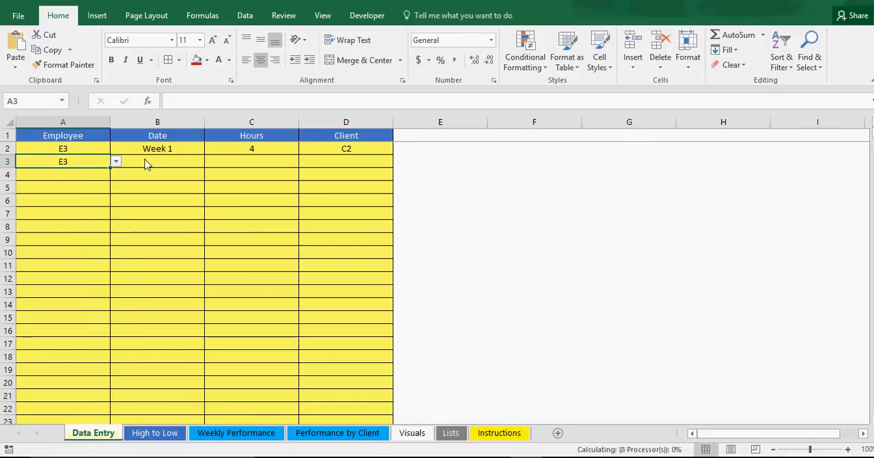
click(210, 161)
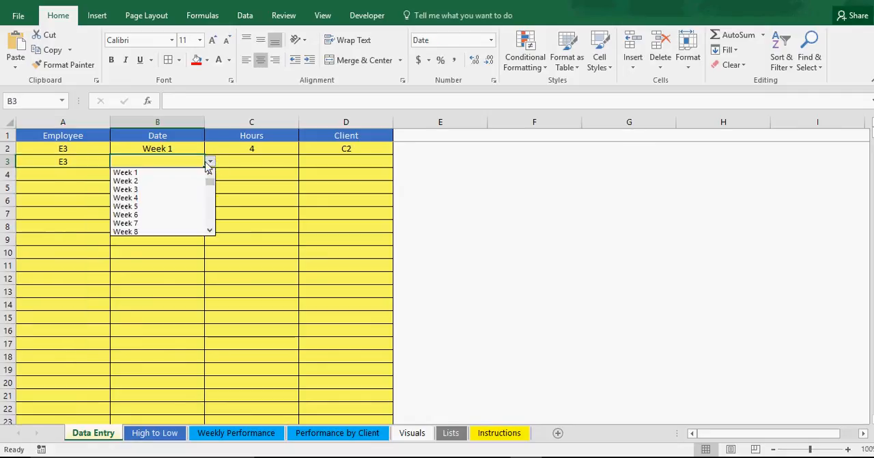
click(125, 172)
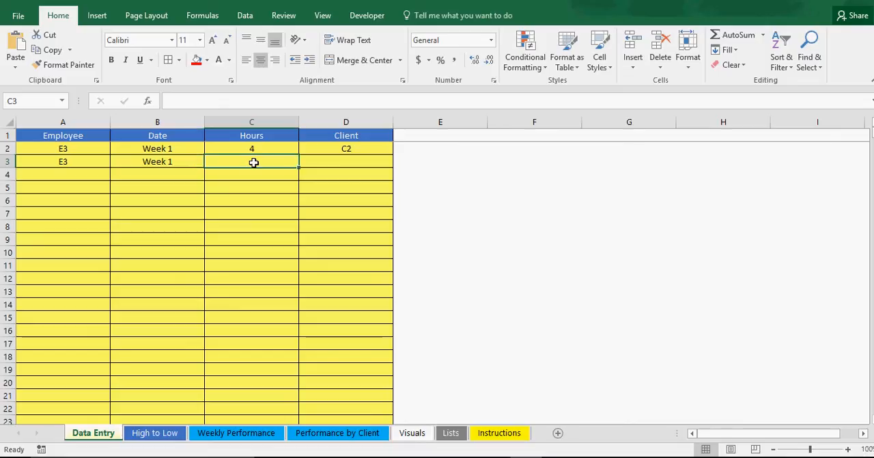
click(398, 162)
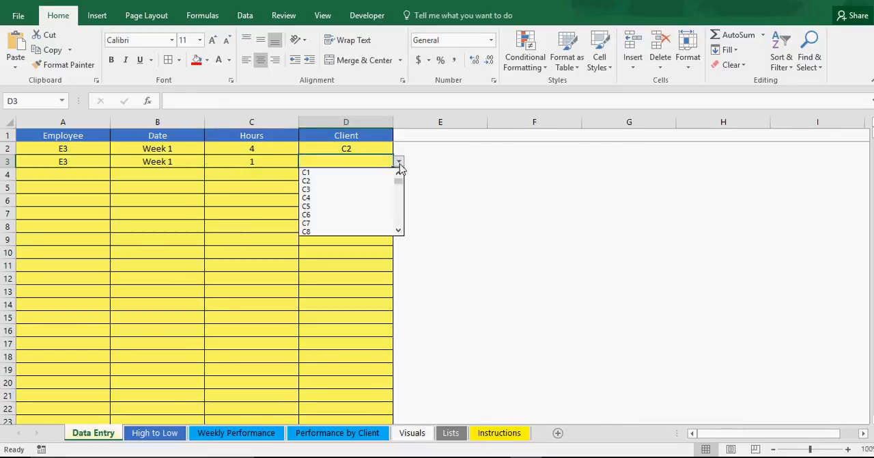
click(306, 171)
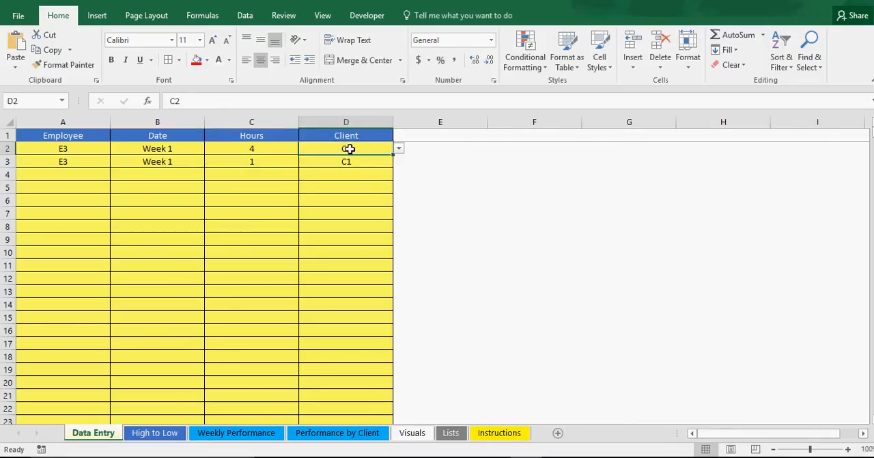
Review E3's C1 hours and Total Hours formulas on the summary sheets, then return to Data Entry.
click(236, 433)
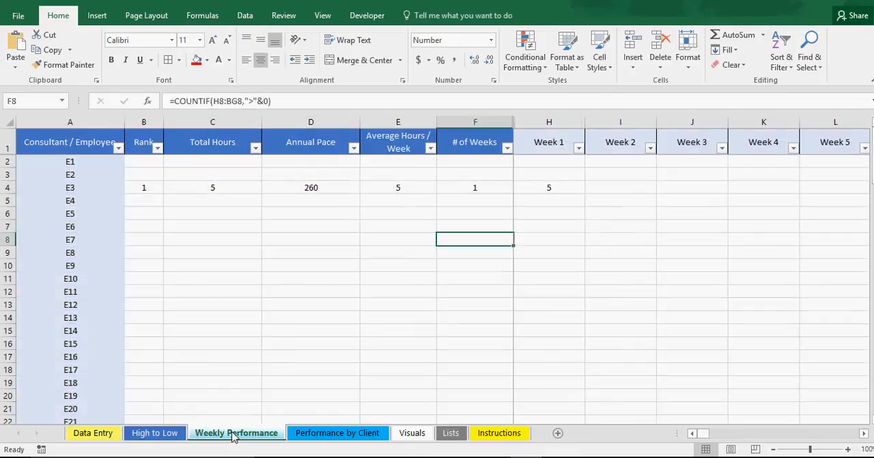
click(338, 432)
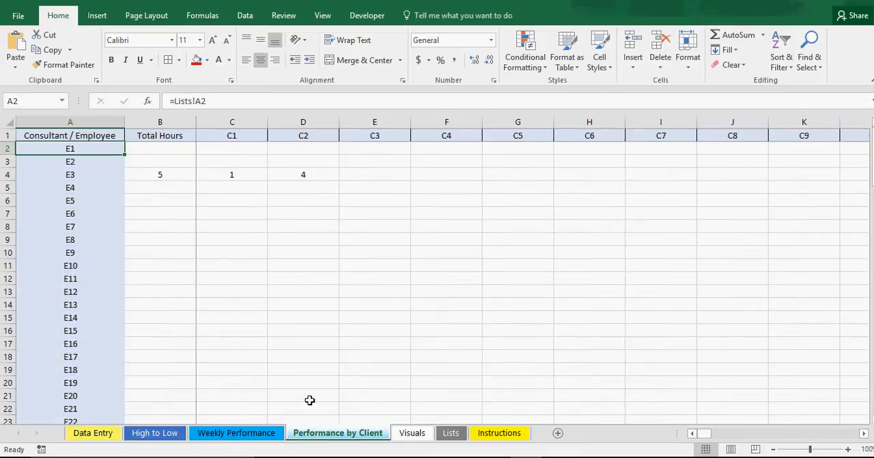
click(231, 175)
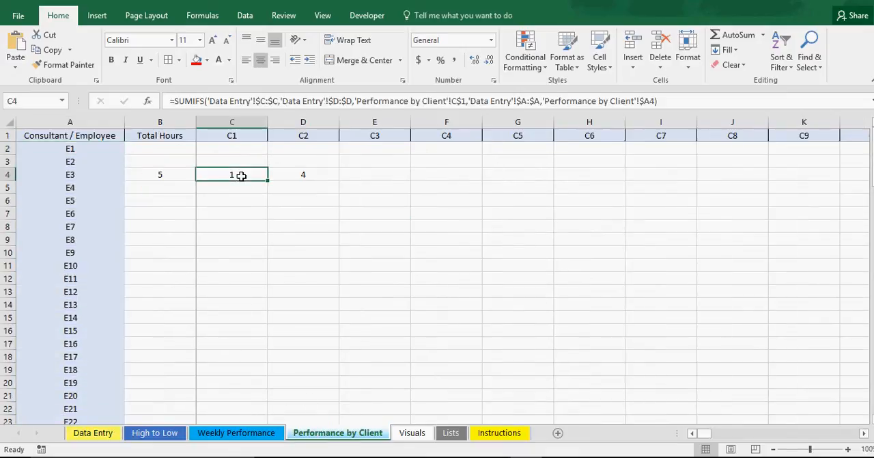
click(304, 174)
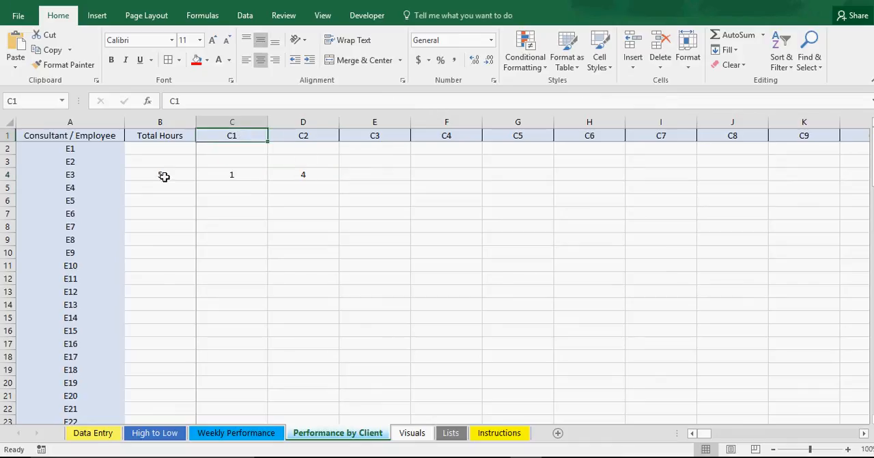
click(160, 175)
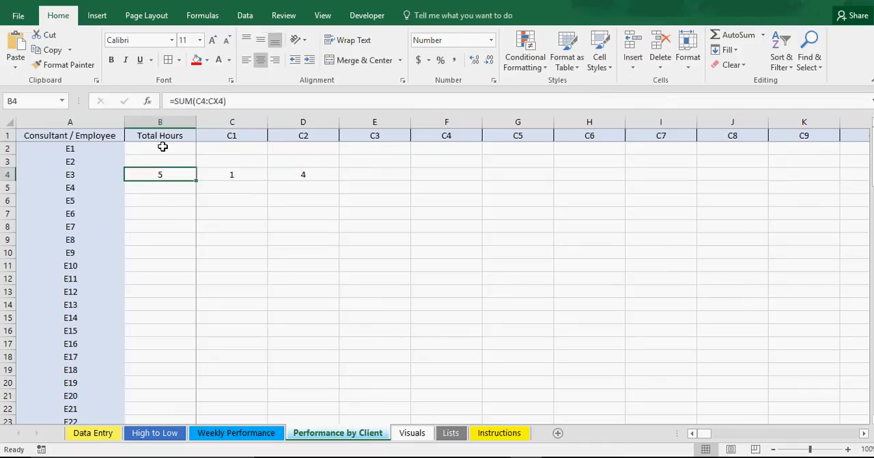
click(92, 432)
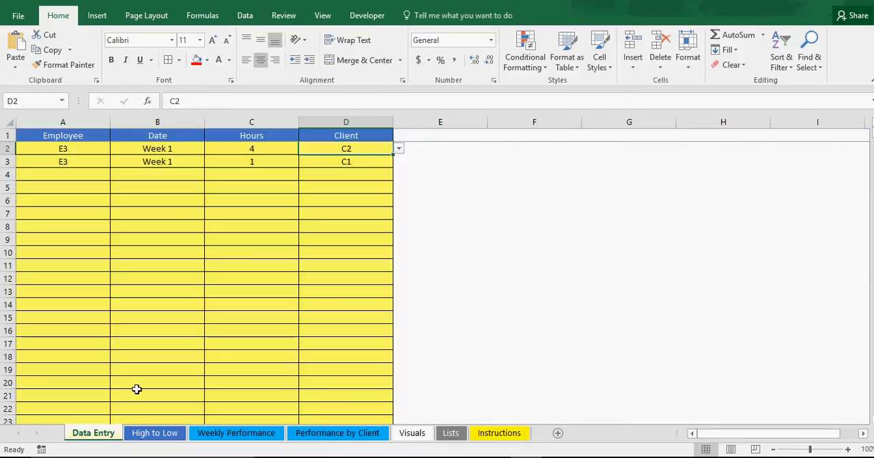
Confirm the two E3 Week 1 rows: 4 hours for C2 and 1 hour for C1.
click(440, 200)
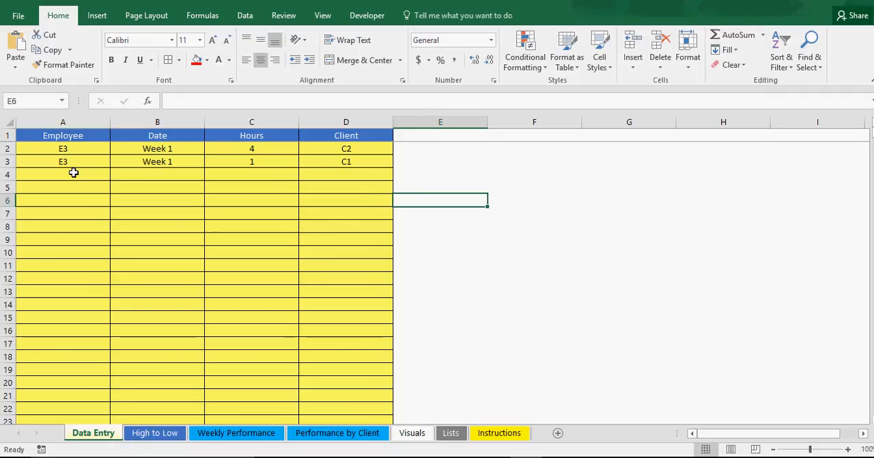
click(63, 174)
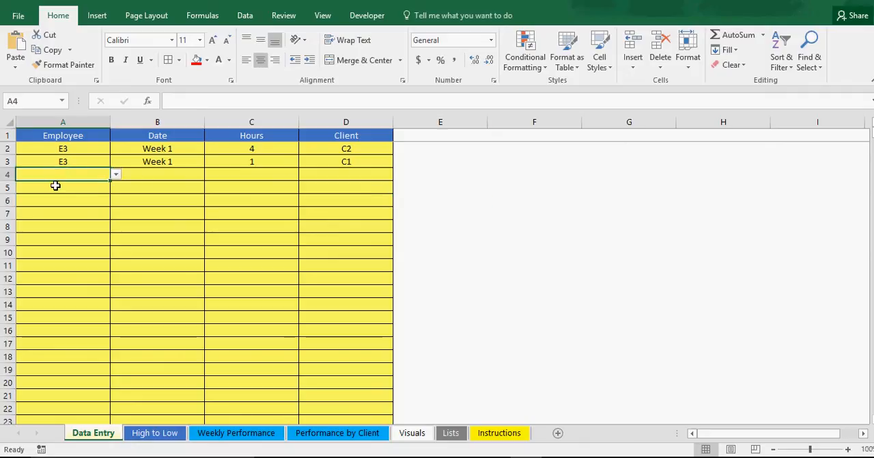
mouse_move(88, 204)
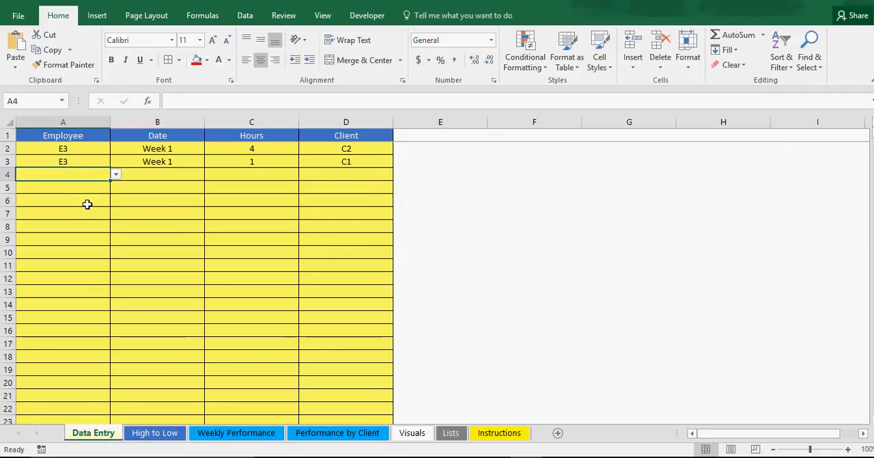
mouse_move(583, 203)
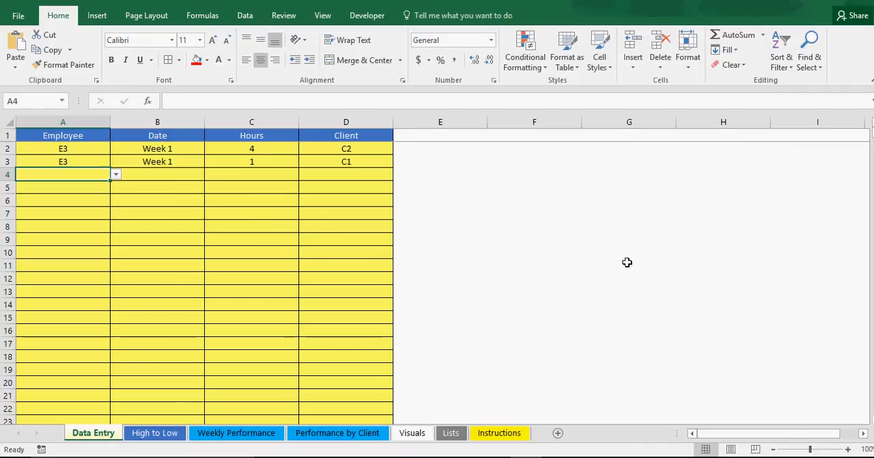
mouse_move(679, 380)
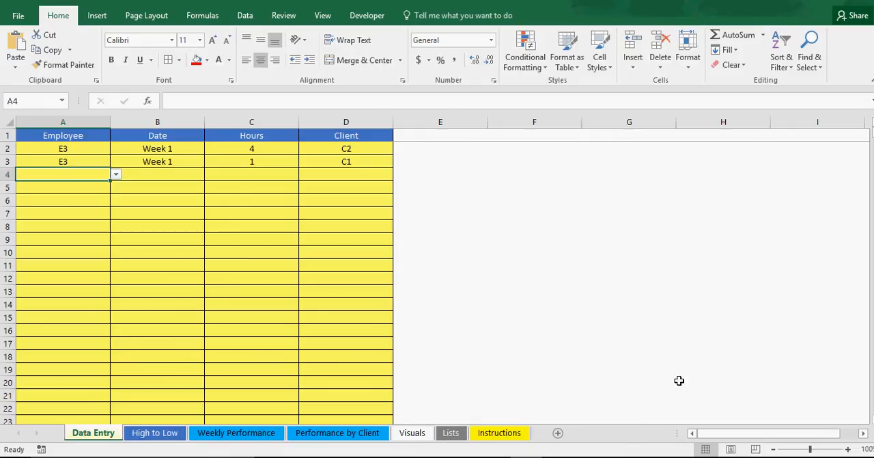
mouse_move(69, 195)
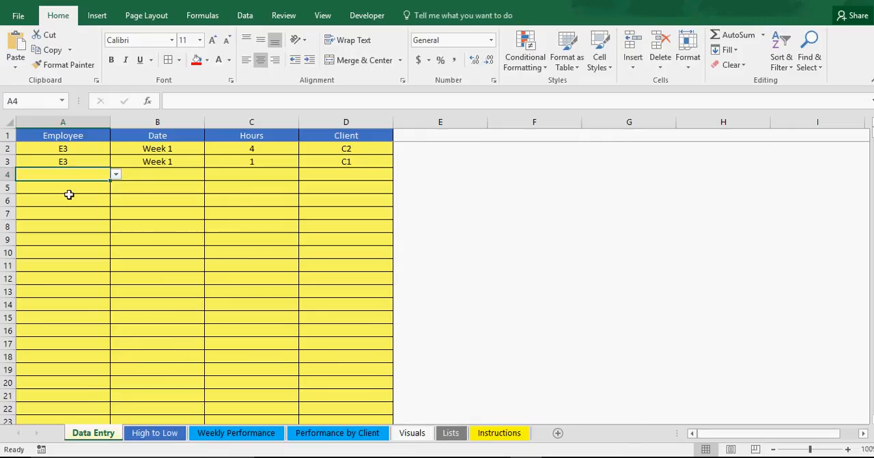
mouse_move(445, 226)
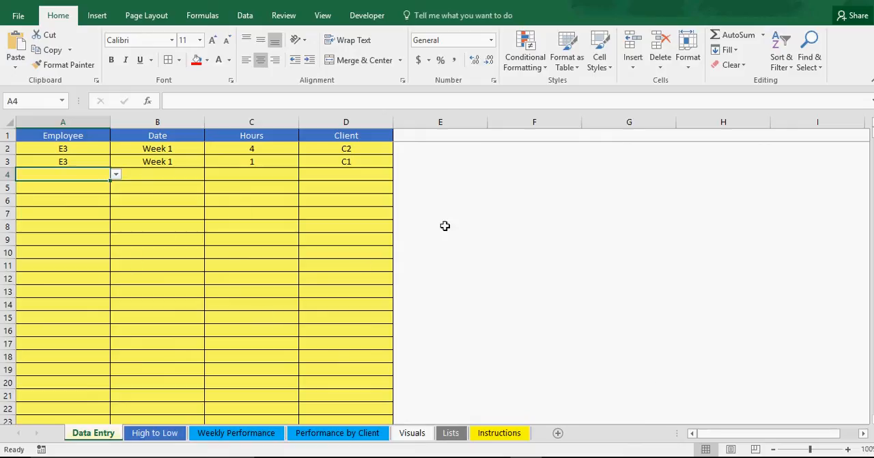
click(534, 226)
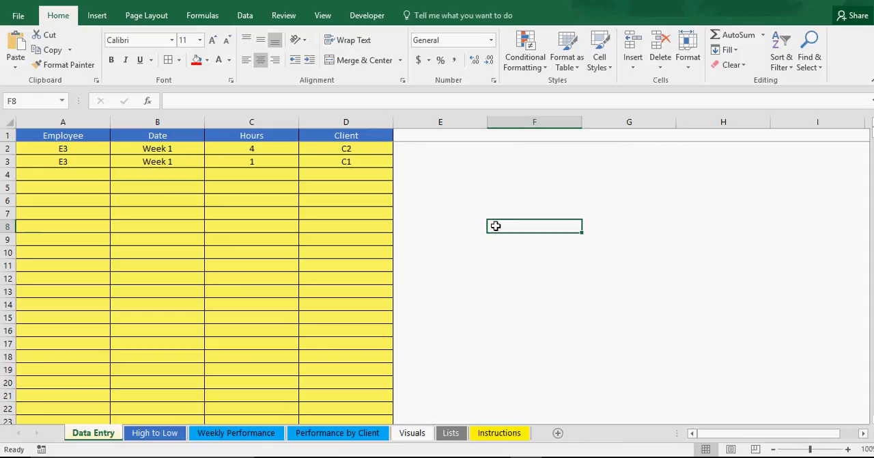
mouse_move(494, 221)
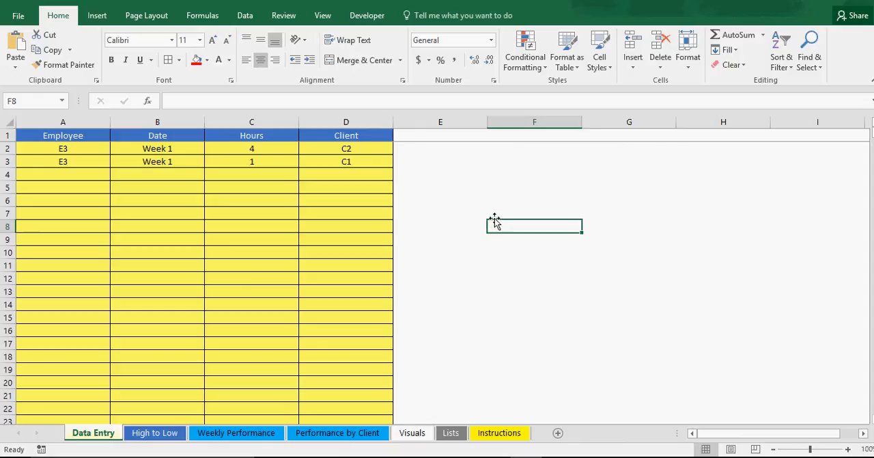
click(534, 213)
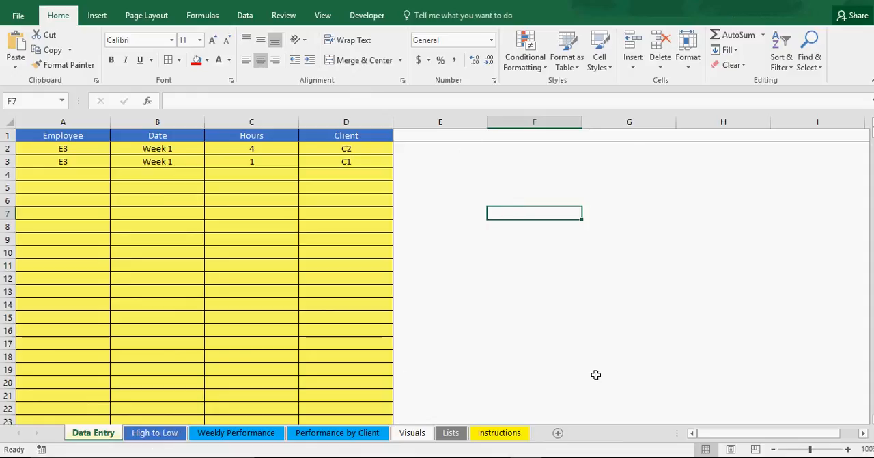
click(338, 432)
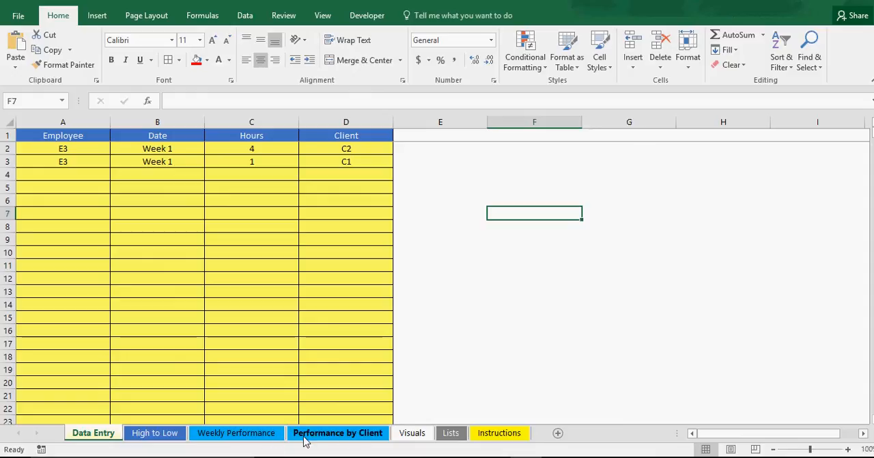
mouse_move(336, 445)
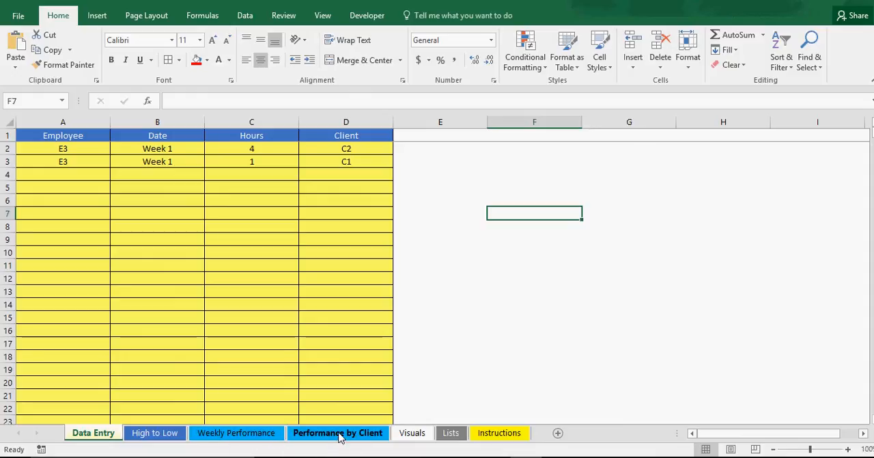
Open the High to Low ranking sheet and scroll through the ranks.
click(155, 432)
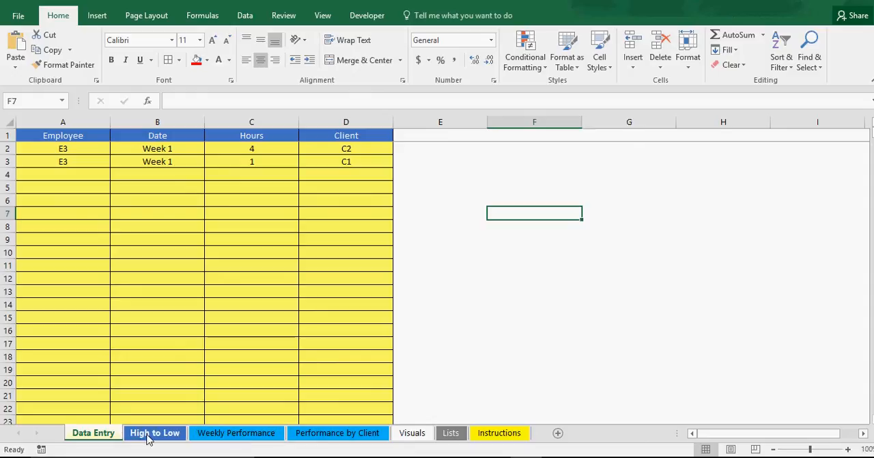
click(155, 433)
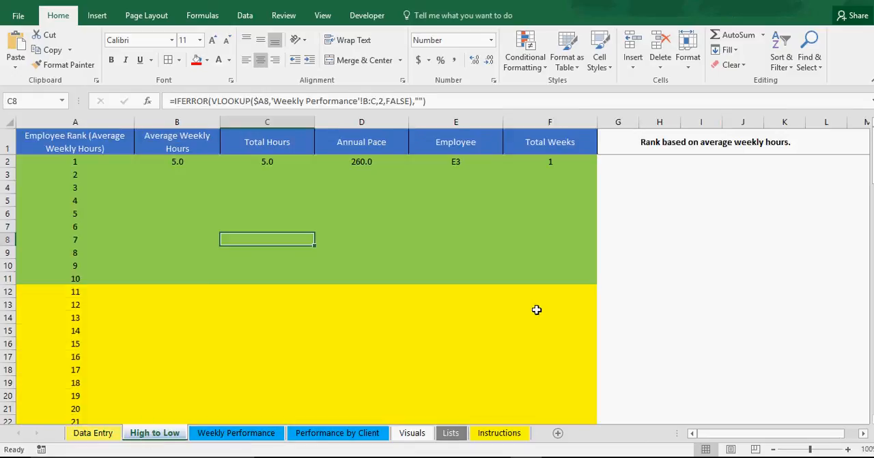
click(743, 291)
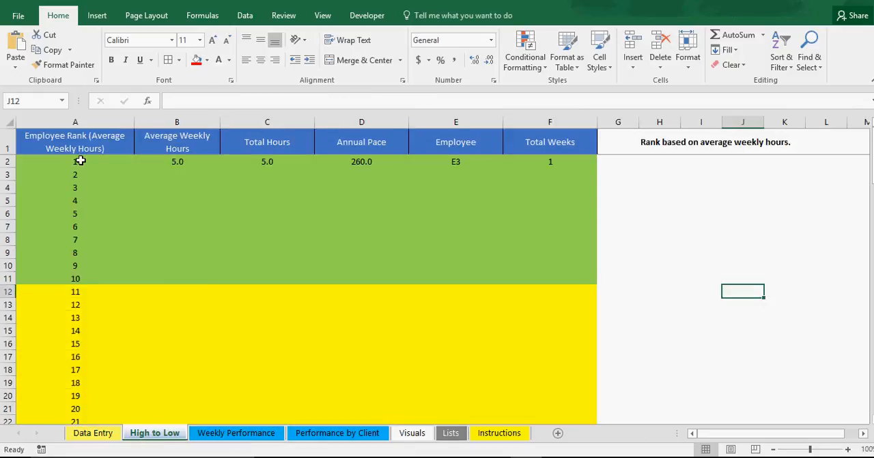
scroll(down, 3)
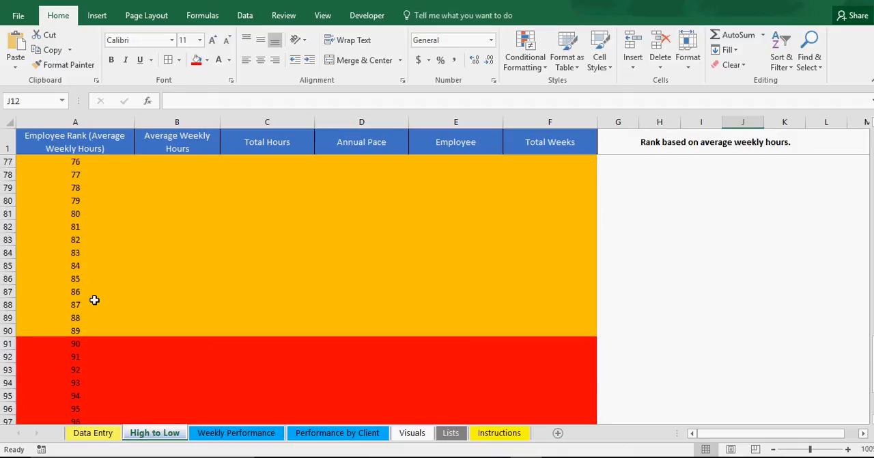
scroll(down, 3)
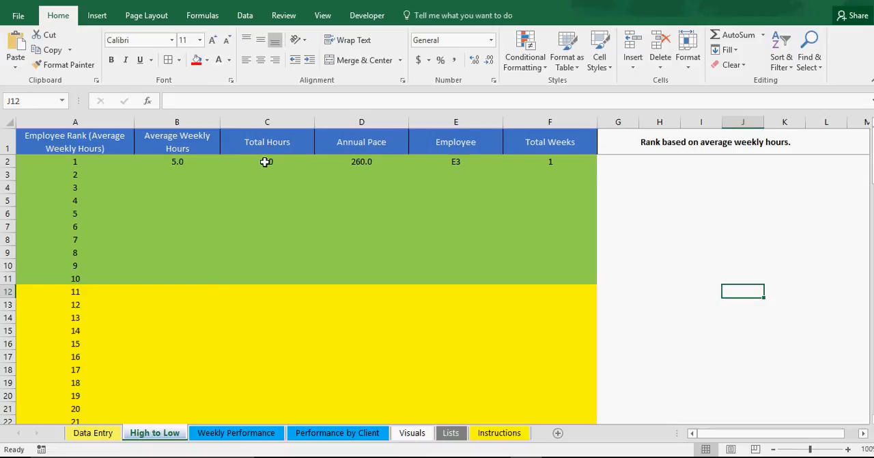
Inspect the VLOOKUP formulas for rank 1's total hours, annual pace and average weekly hours.
click(267, 162)
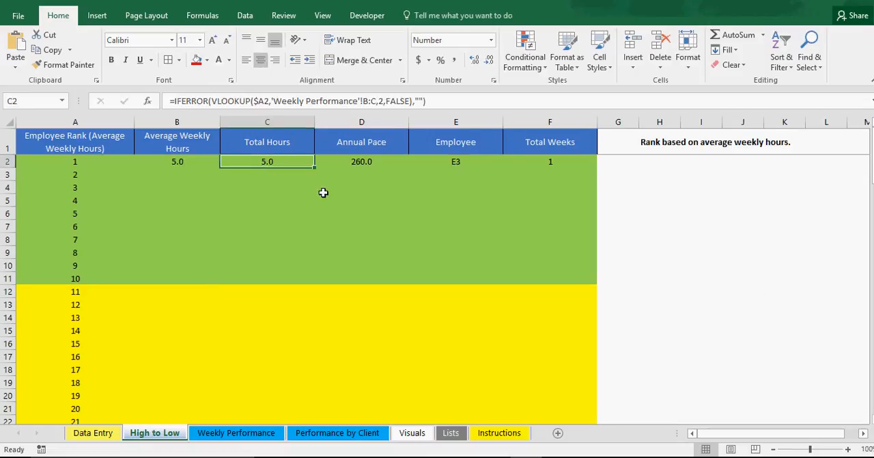
click(362, 161)
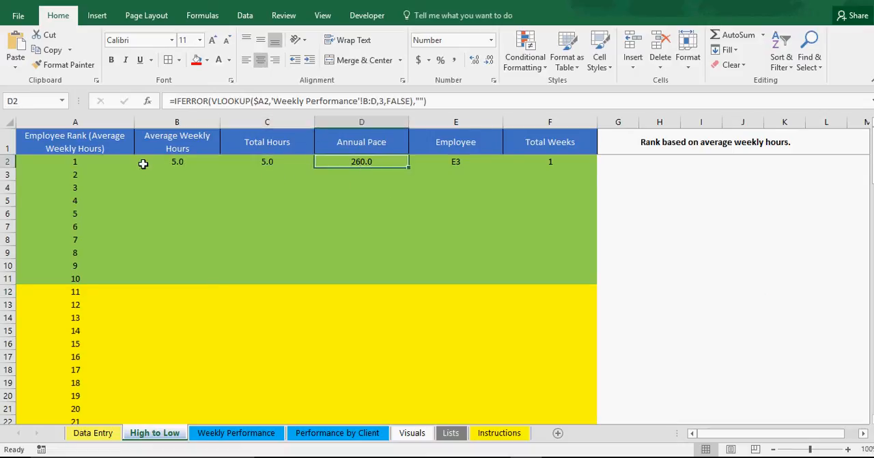
click(177, 162)
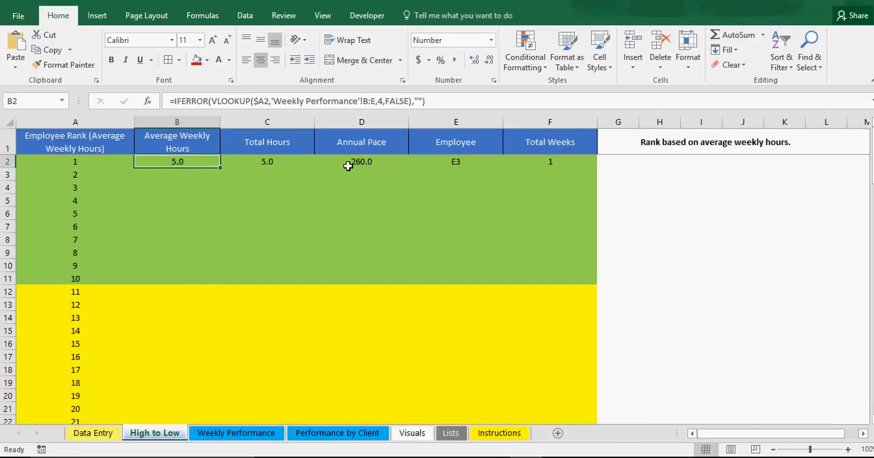
click(177, 175)
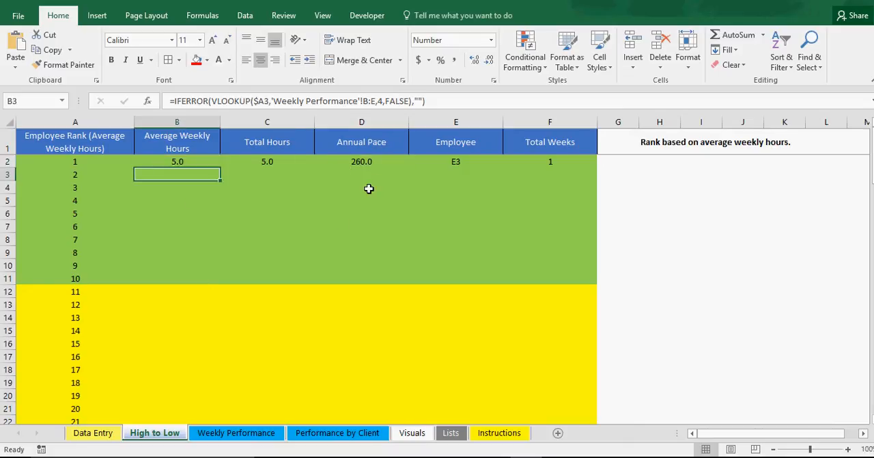
mouse_move(559, 162)
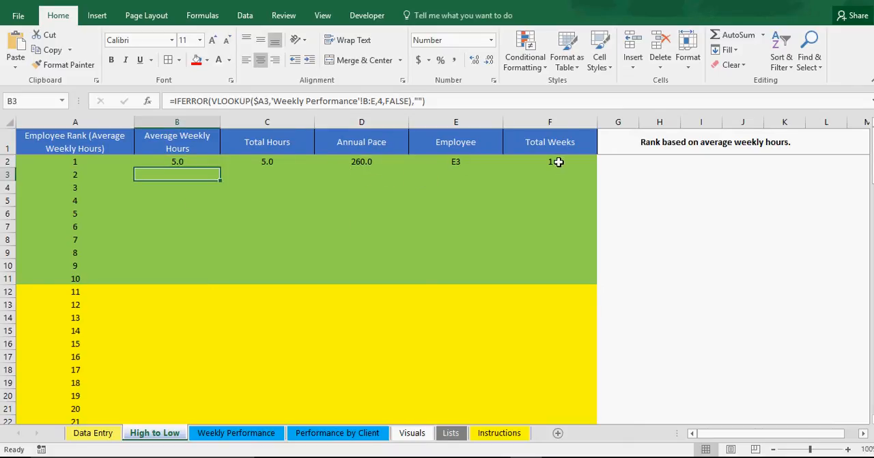
click(550, 174)
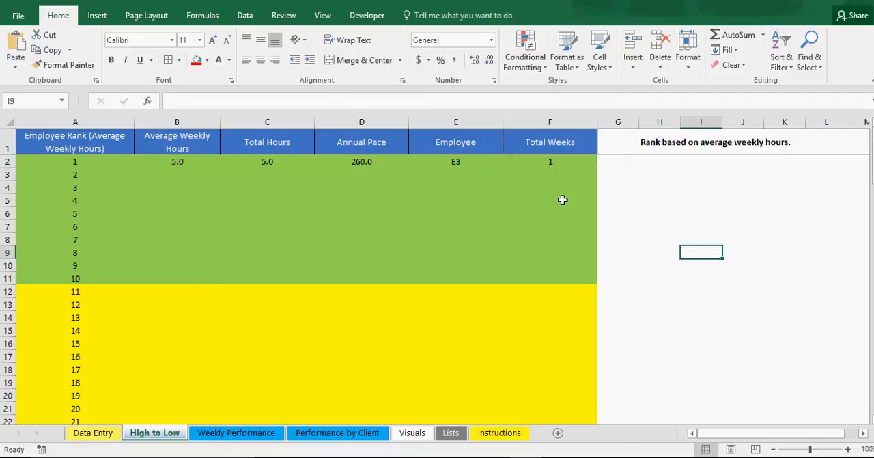
mouse_move(565, 315)
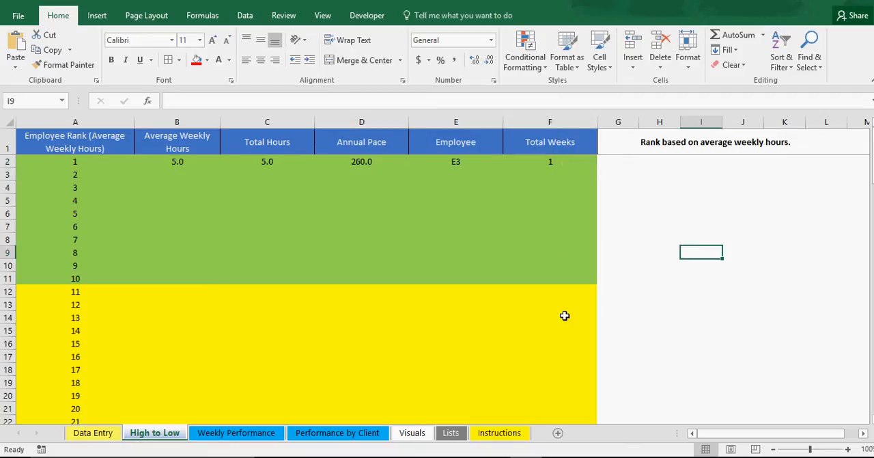
mouse_move(539, 188)
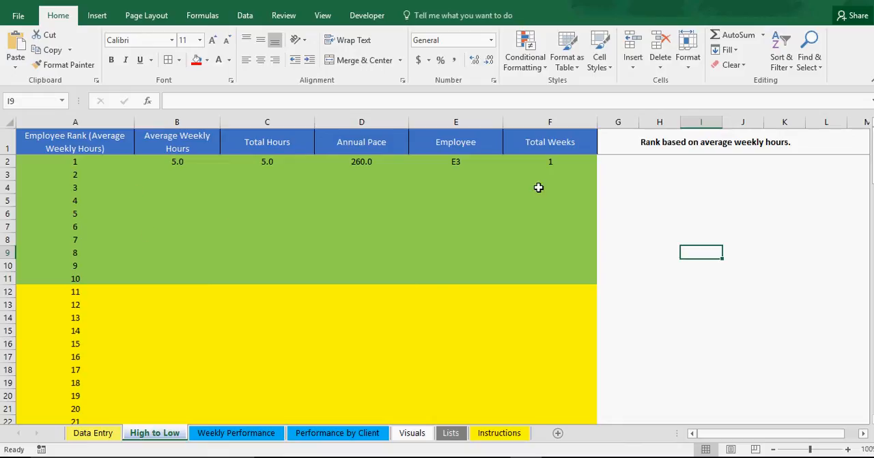
mouse_move(566, 249)
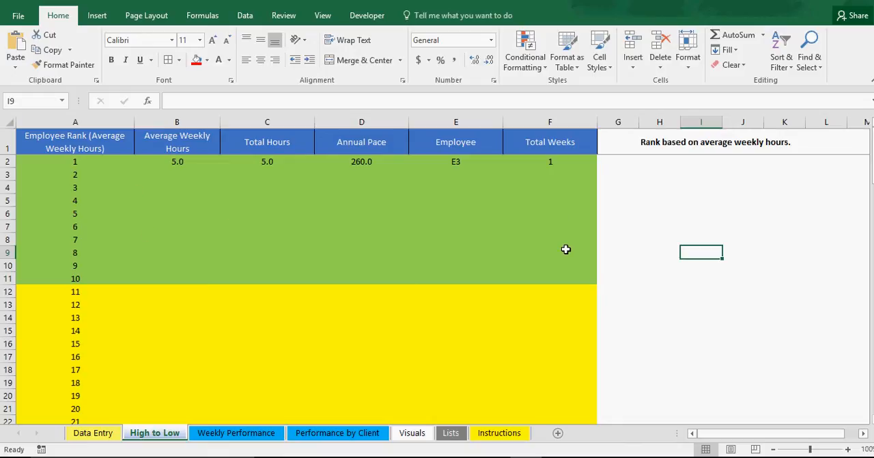
mouse_move(162, 173)
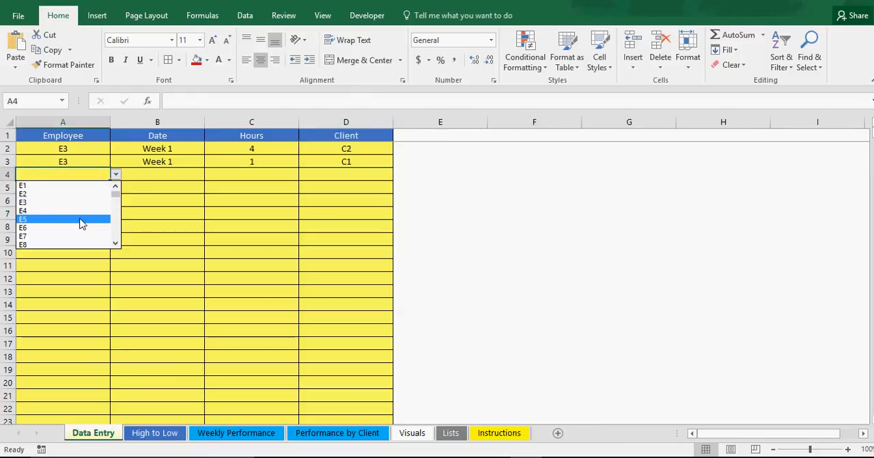
mouse_move(77, 210)
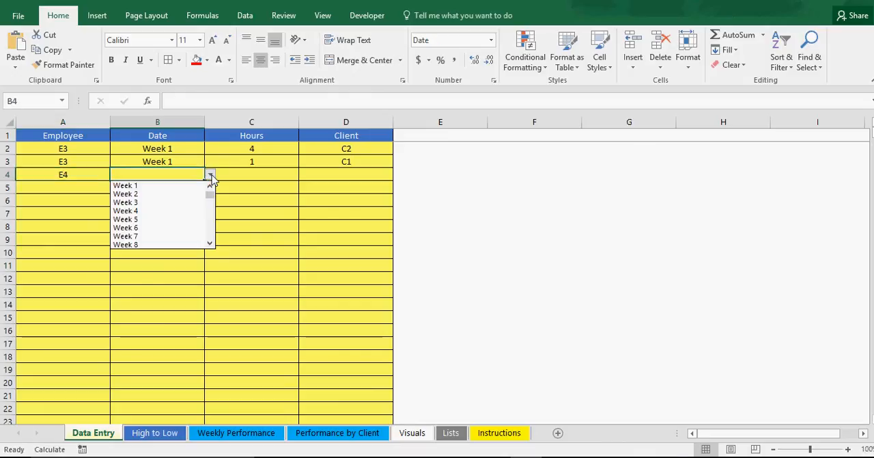
Set E4's new row to Week 1 with 7 hours.
click(125, 185)
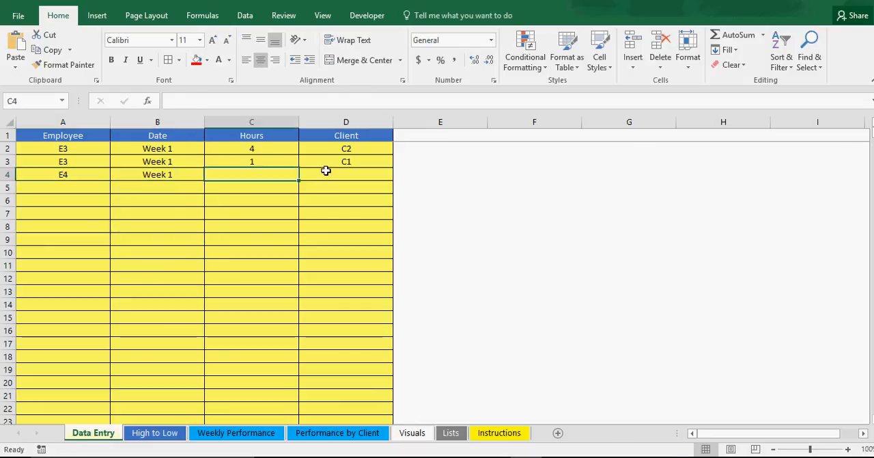
text(7)
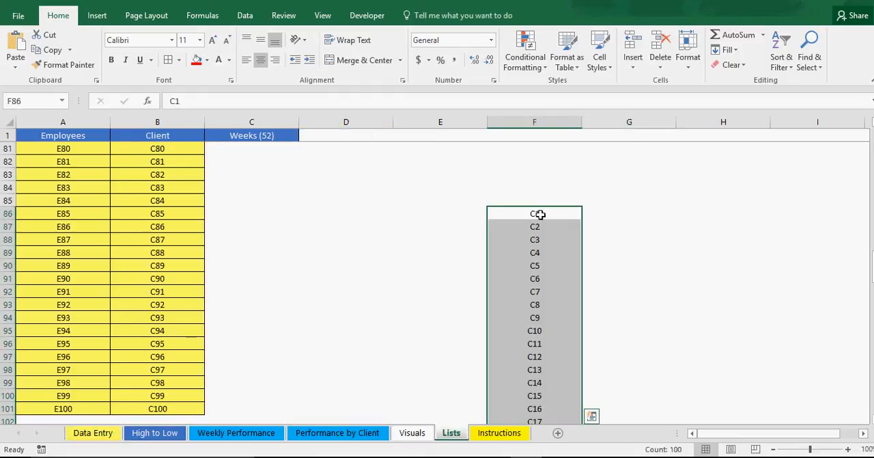
Review the Employees, Client and Weeks lists on the Lists sheet, then return to Data Entry.
click(345, 304)
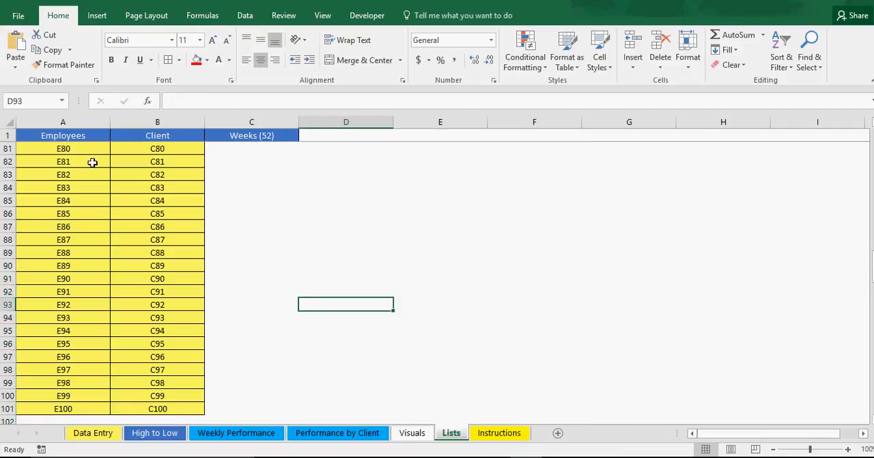
mouse_move(71, 408)
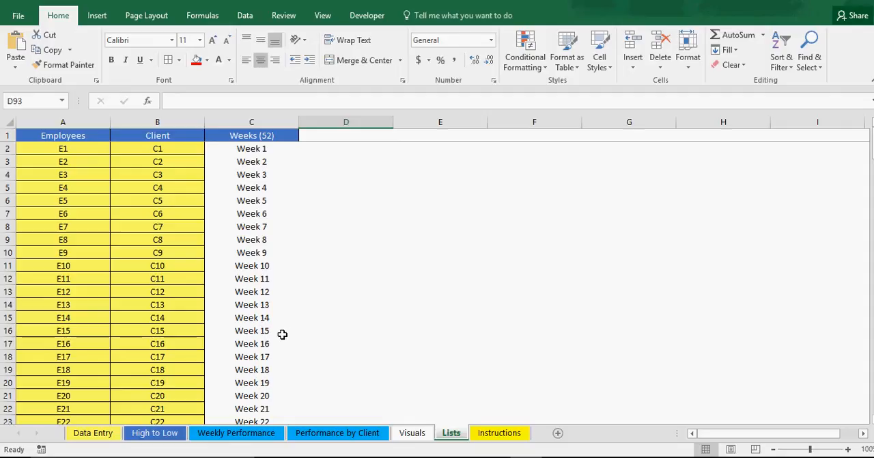
mouse_move(597, 333)
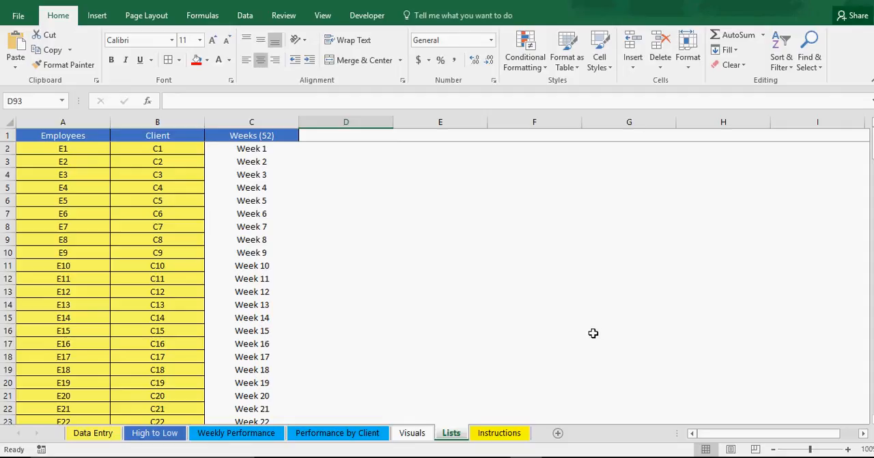
mouse_move(586, 328)
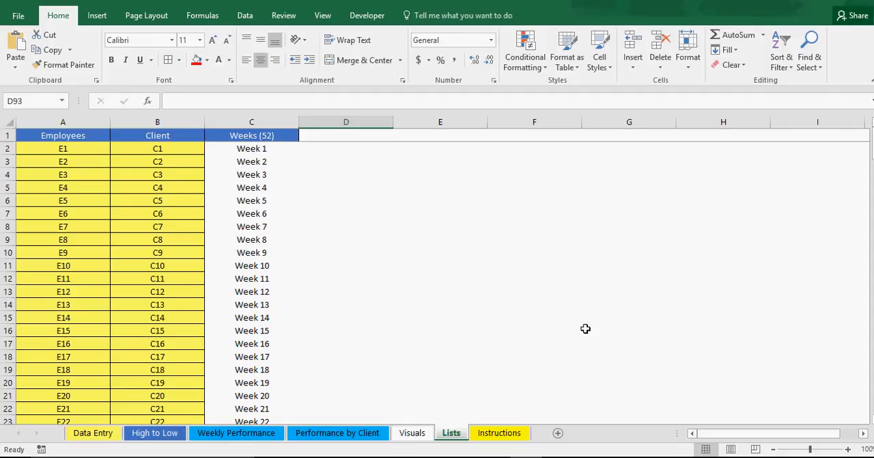
mouse_move(52, 195)
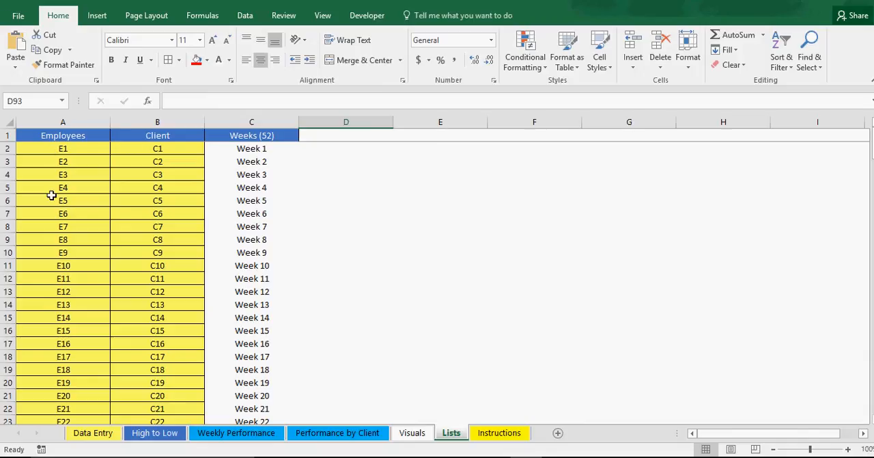
mouse_move(171, 408)
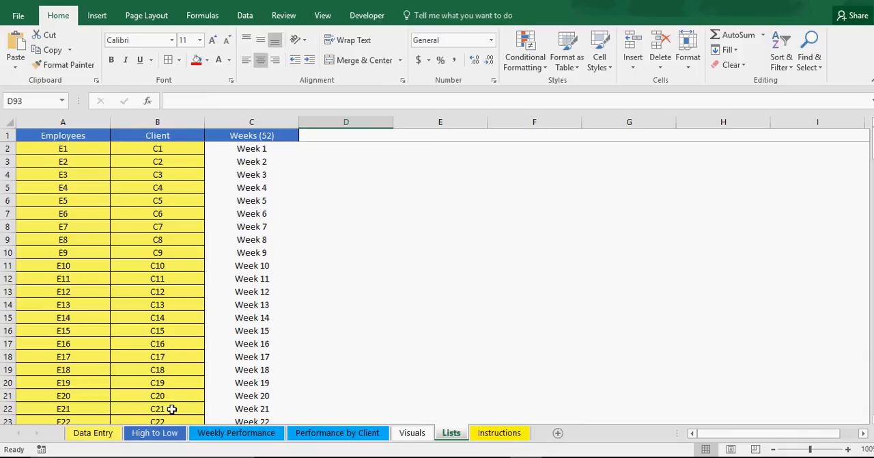
click(92, 433)
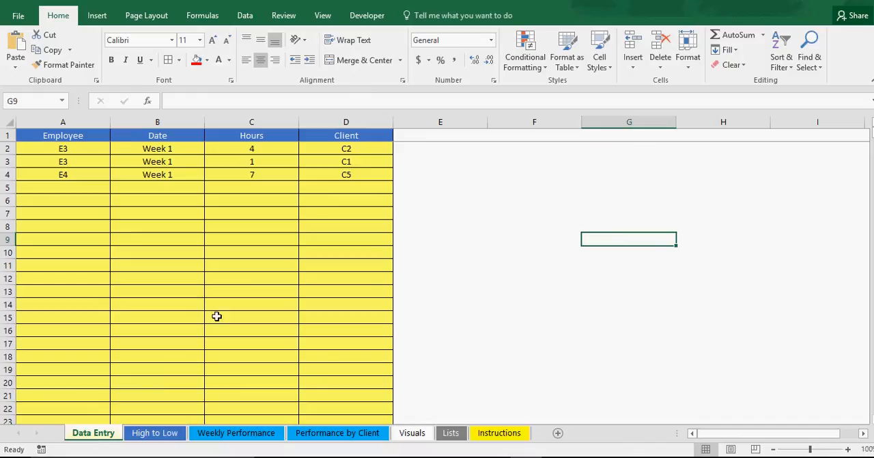
click(154, 432)
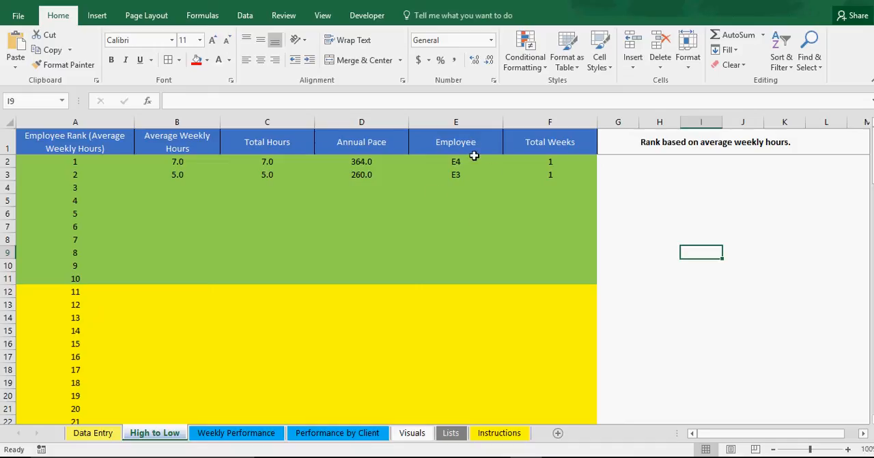
mouse_move(93, 432)
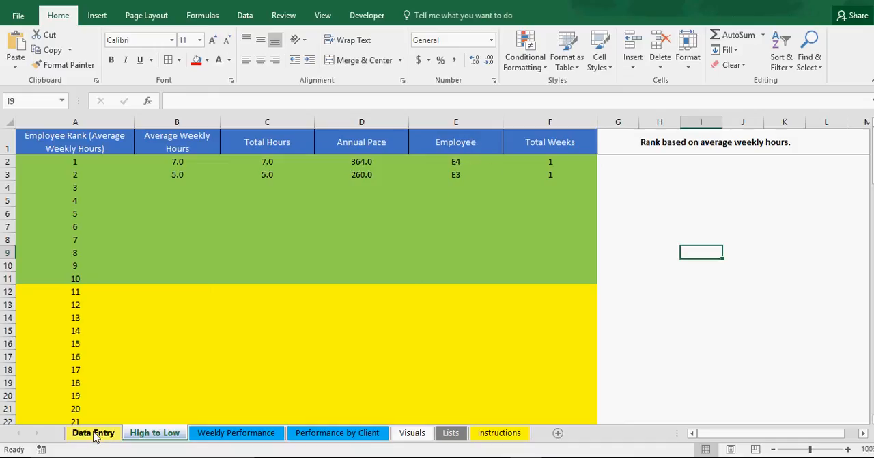
mouse_move(106, 438)
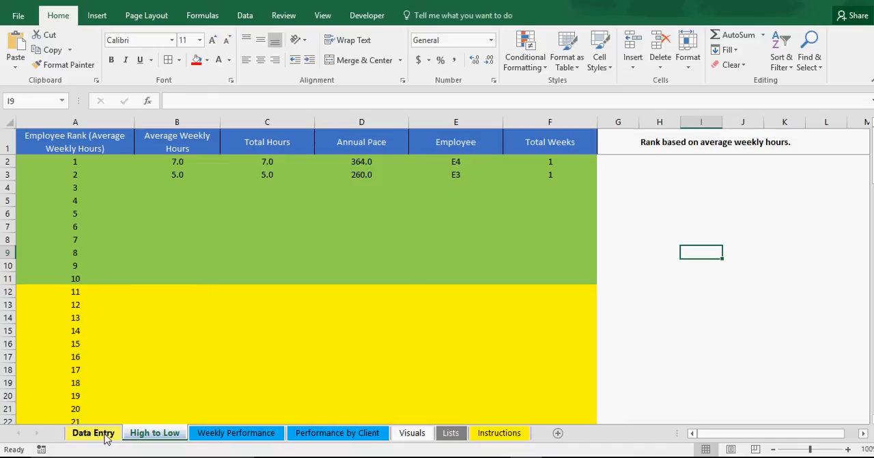
click(236, 433)
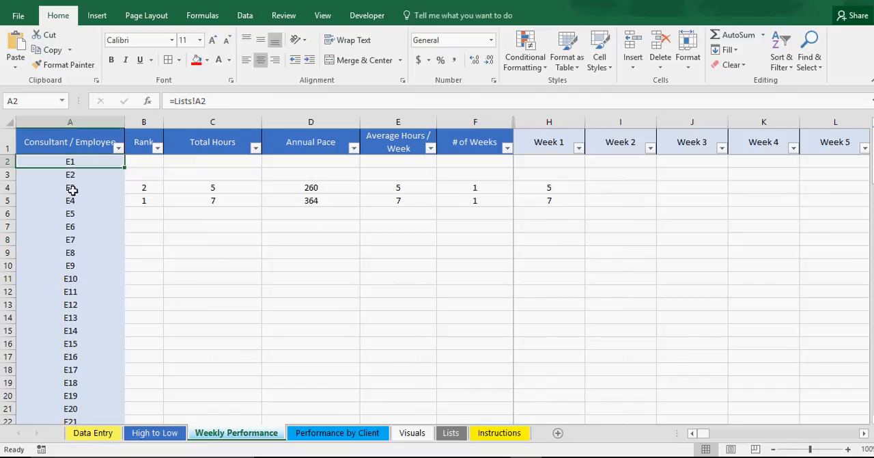
click(338, 432)
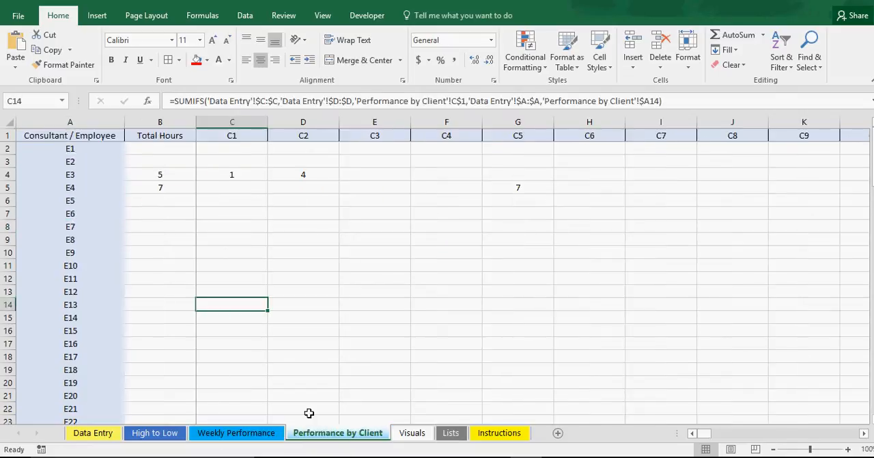
click(70, 187)
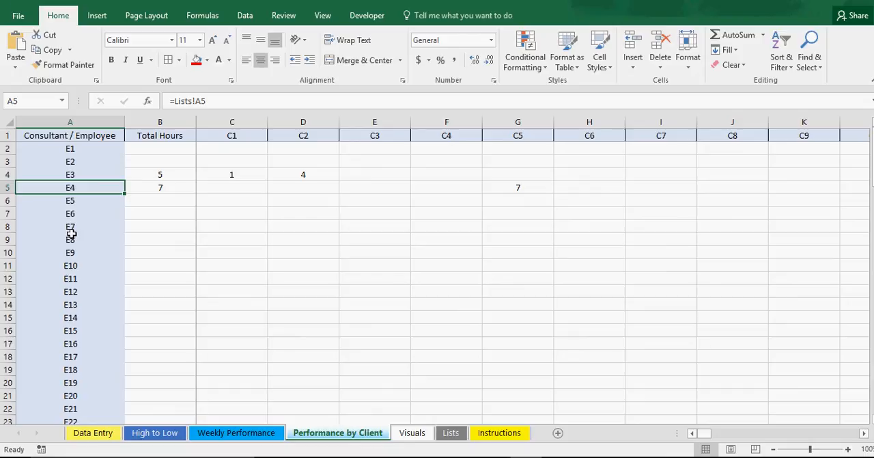
Rewrite the client header formulas as =Lists!$B references so headers step through client names.
click(232, 136)
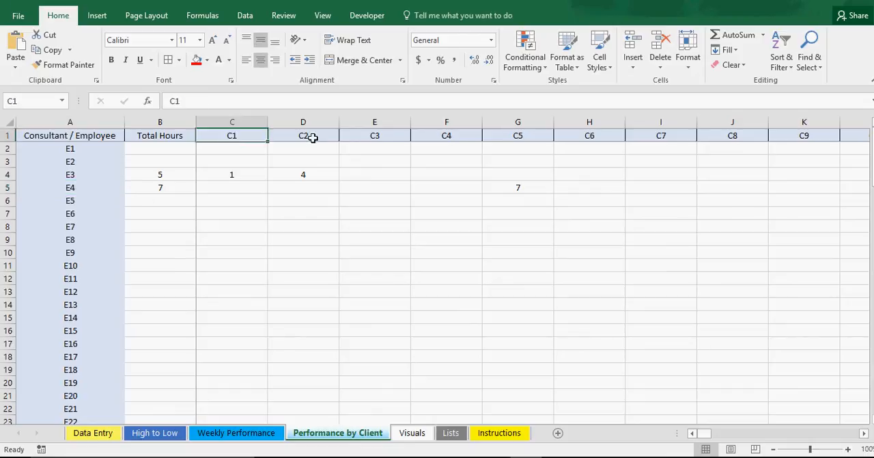
mouse_move(294, 154)
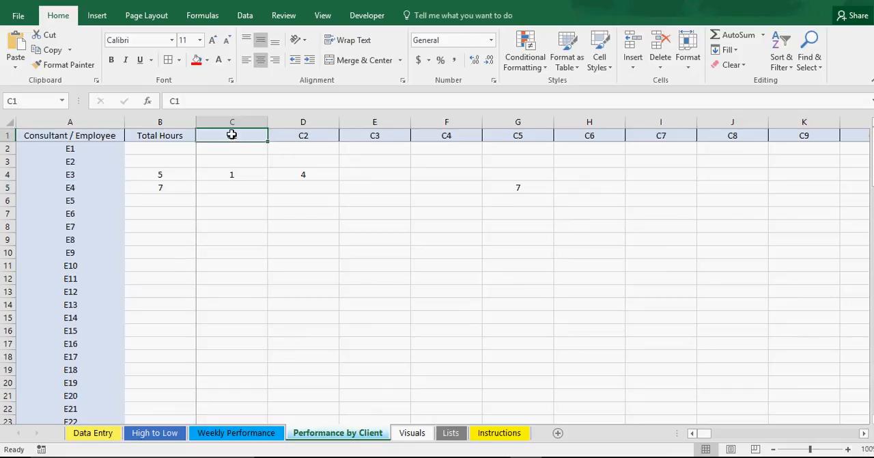
text(=Lists!)
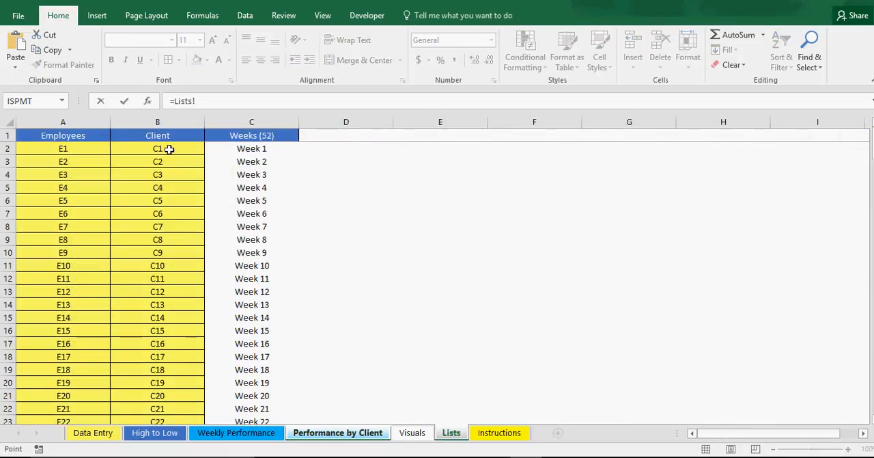
click(338, 432)
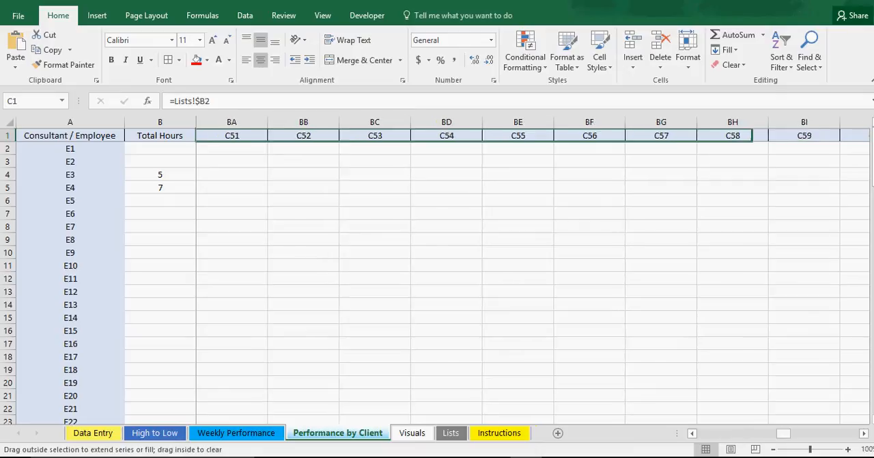
scroll(right, 3)
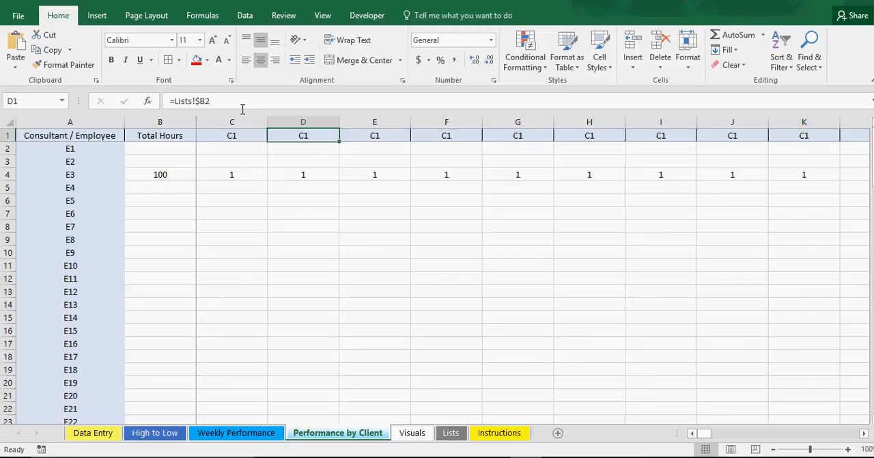
double_click(304, 135)
text(2)
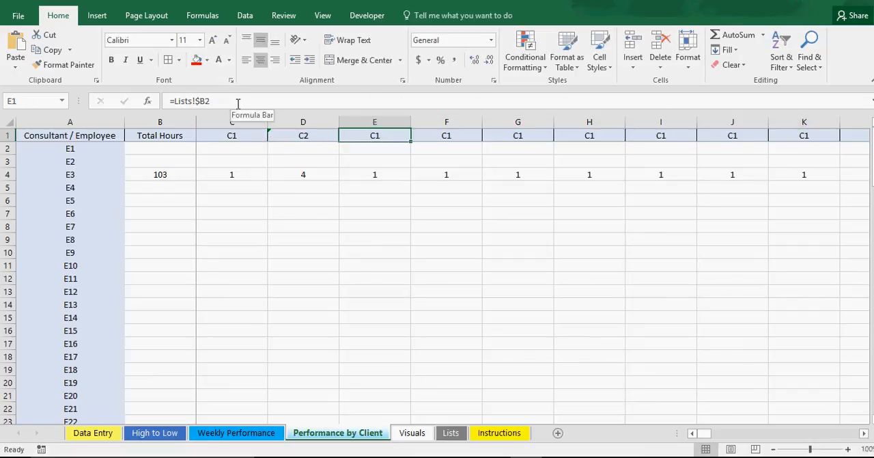
click(375, 148)
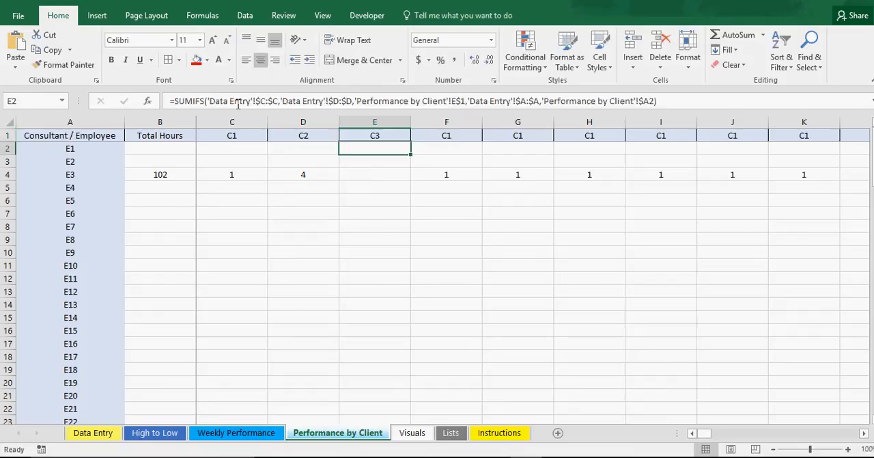
text(=Lists!$B2)
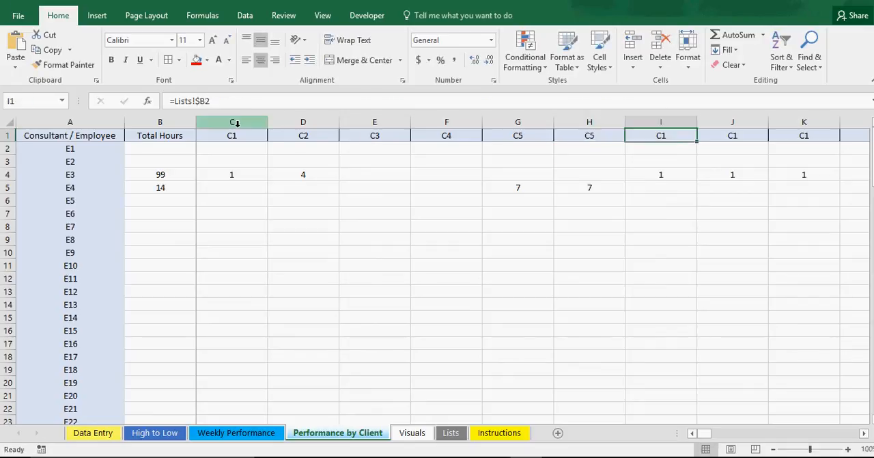
click(375, 136)
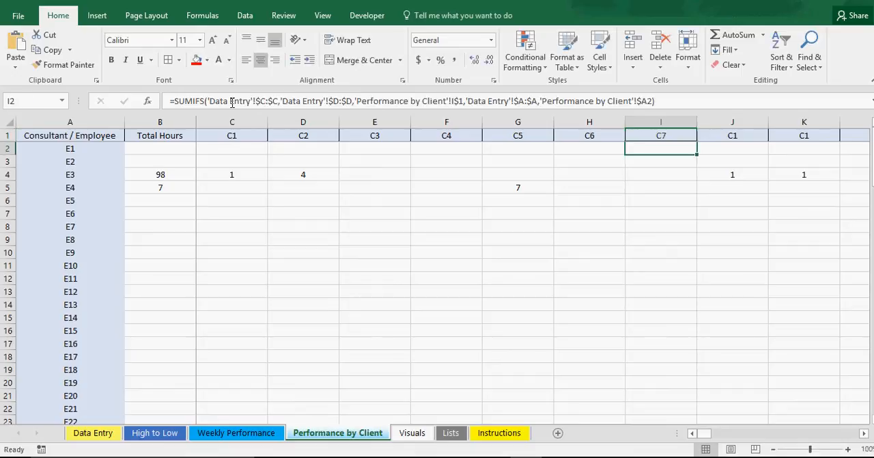
mouse_move(756, 235)
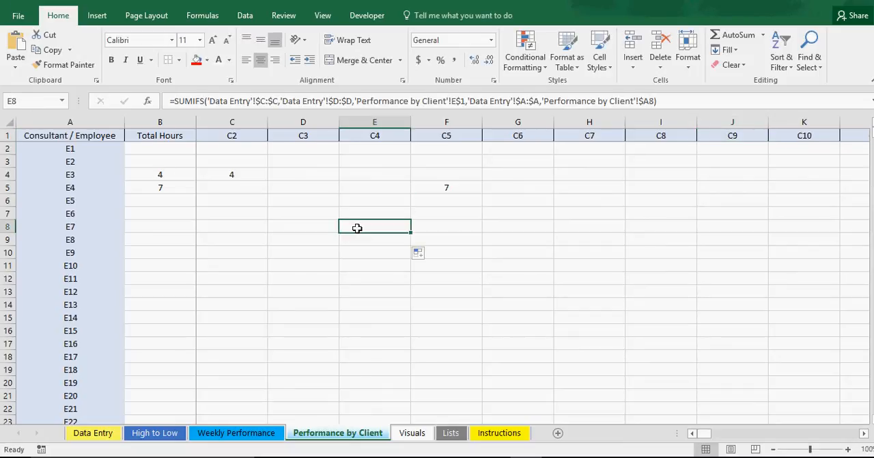
Check the D1, G1 and C1 INDIRECT header formulas, then view E4's total hours.
click(303, 135)
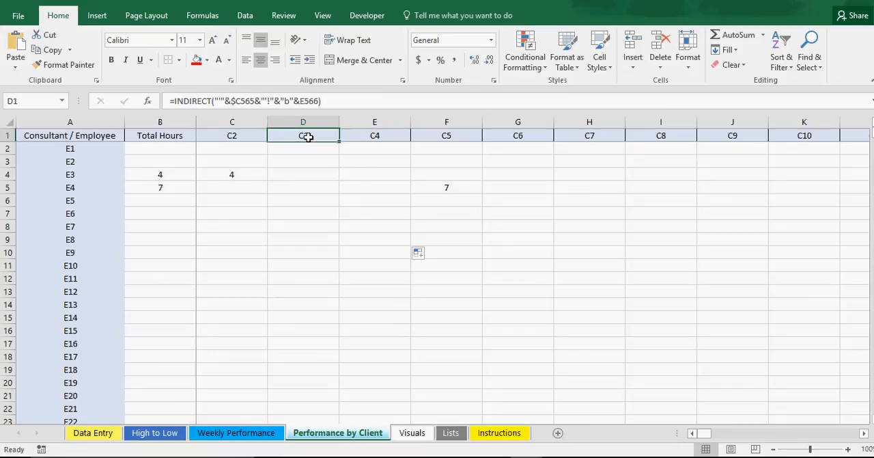
click(517, 135)
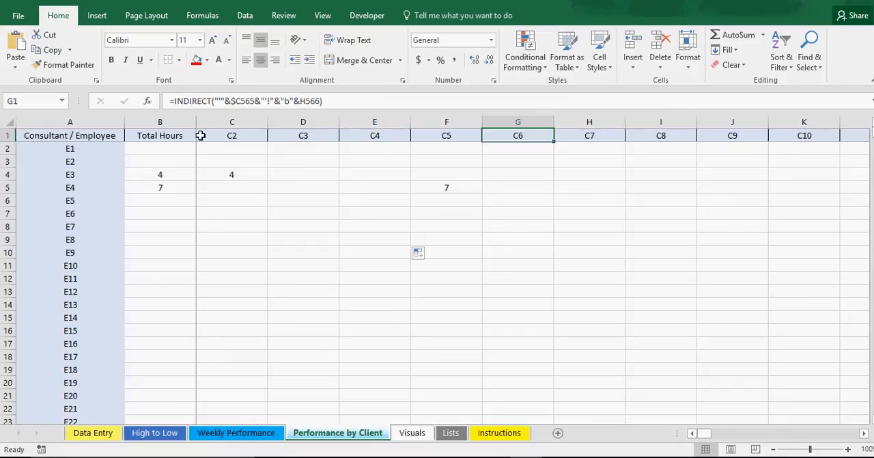
mouse_move(251, 135)
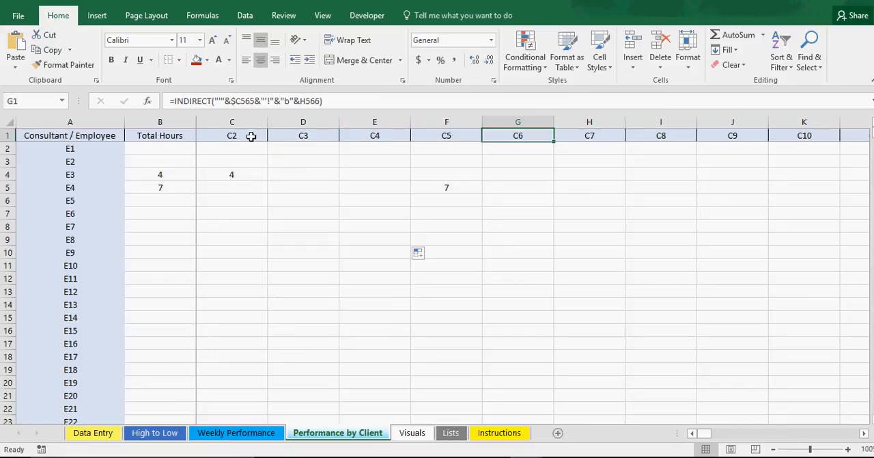
click(232, 135)
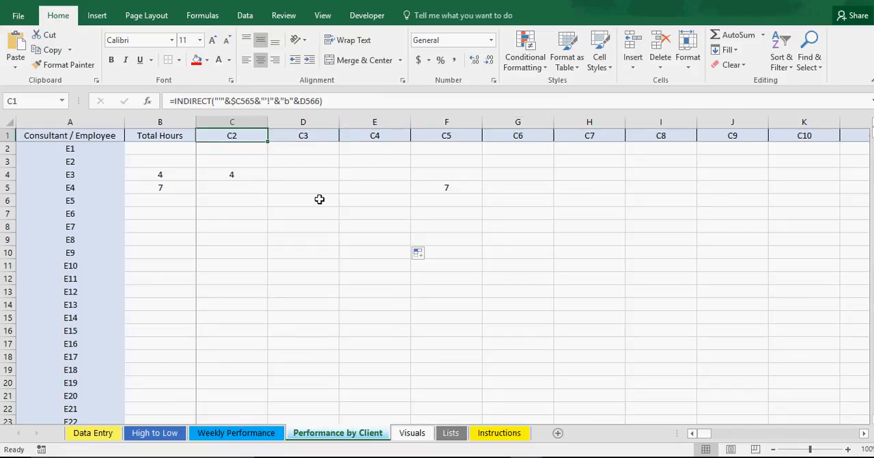
mouse_move(56, 246)
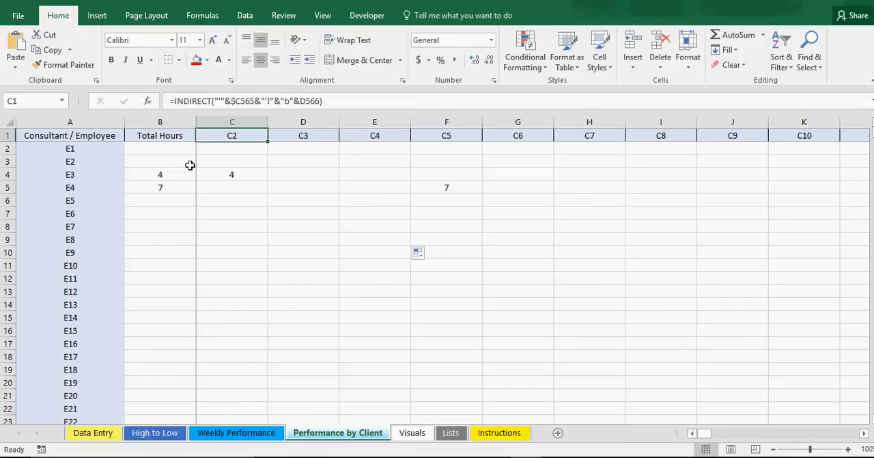
click(160, 174)
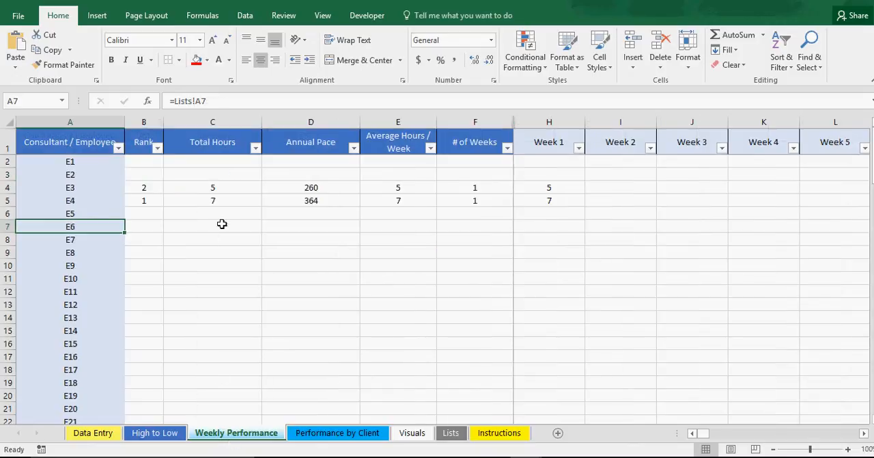
mouse_move(240, 203)
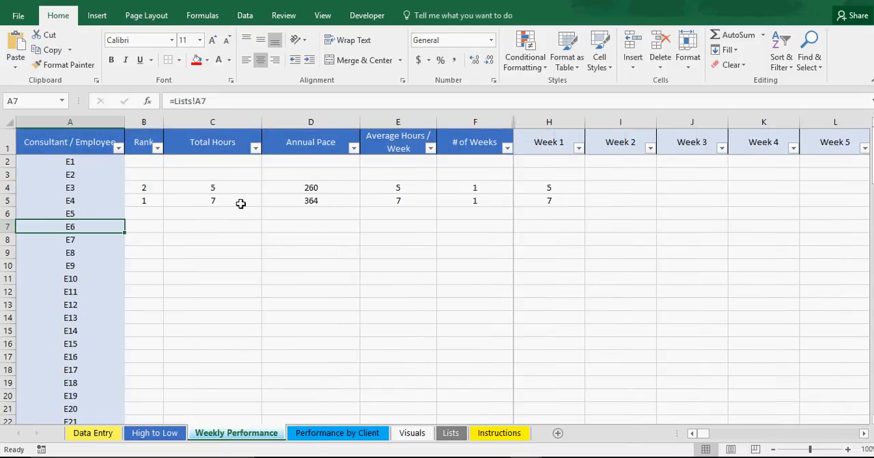
click(212, 200)
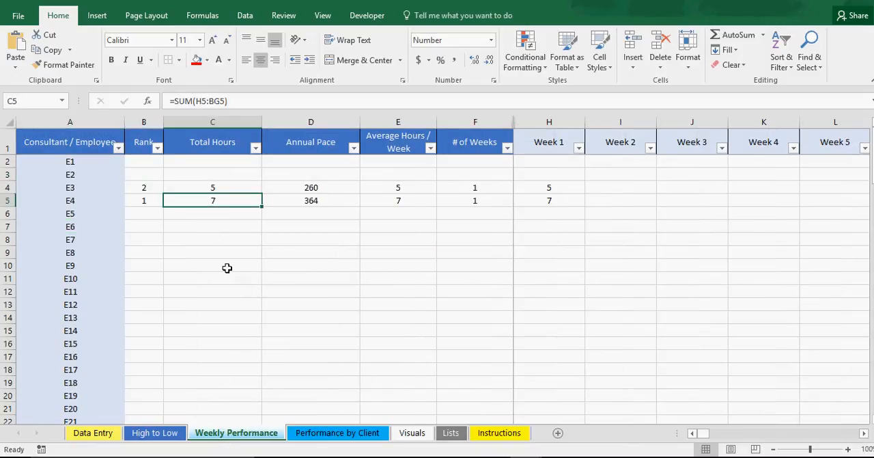
mouse_move(336, 398)
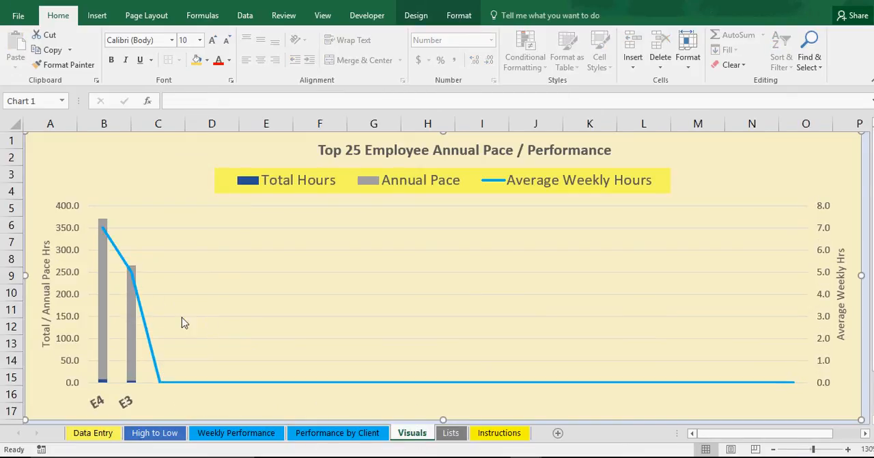
mouse_move(425, 150)
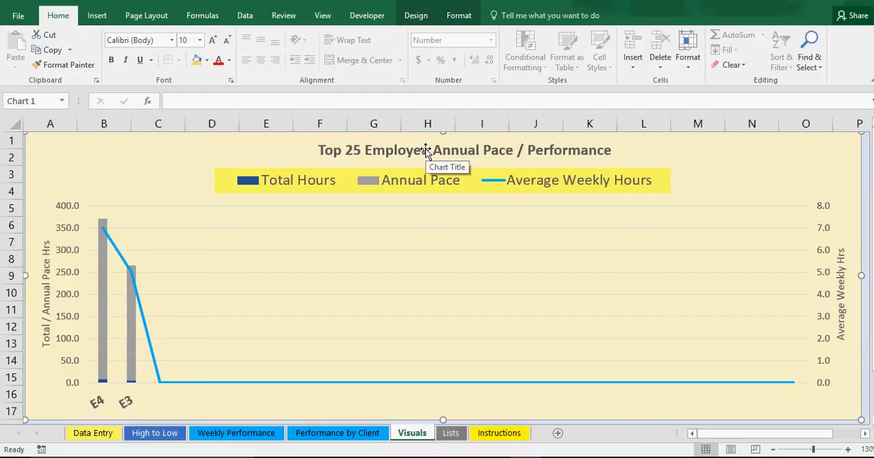
mouse_move(493, 156)
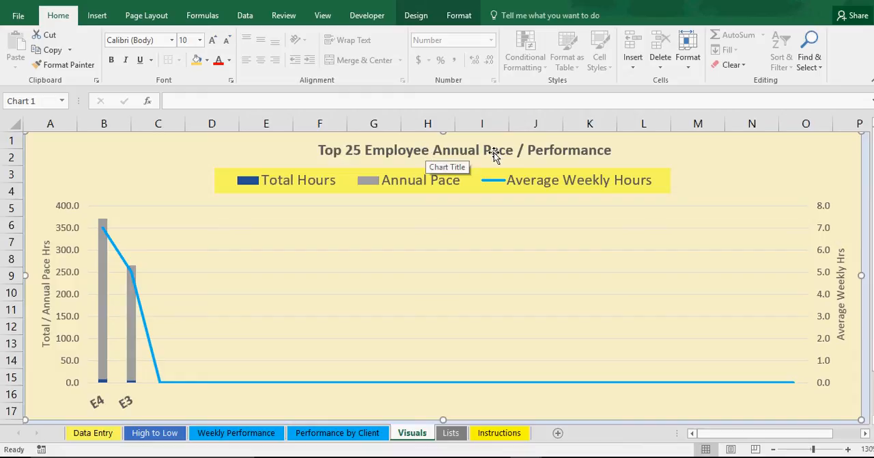
mouse_move(106, 390)
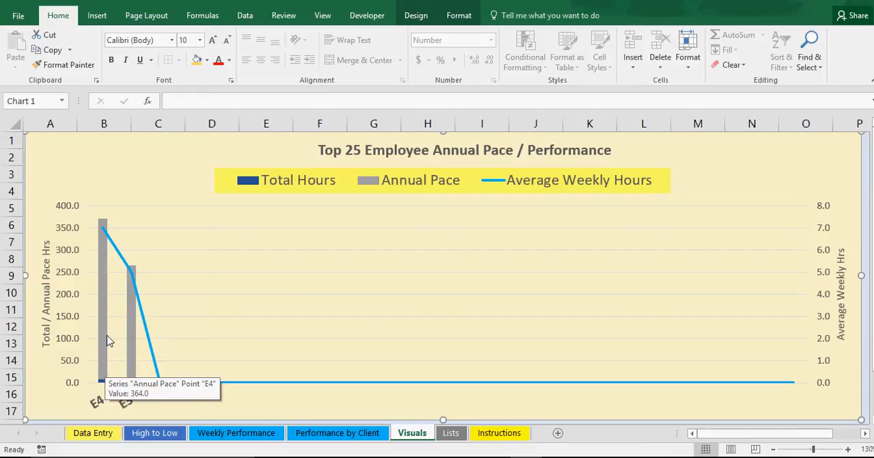
mouse_move(256, 181)
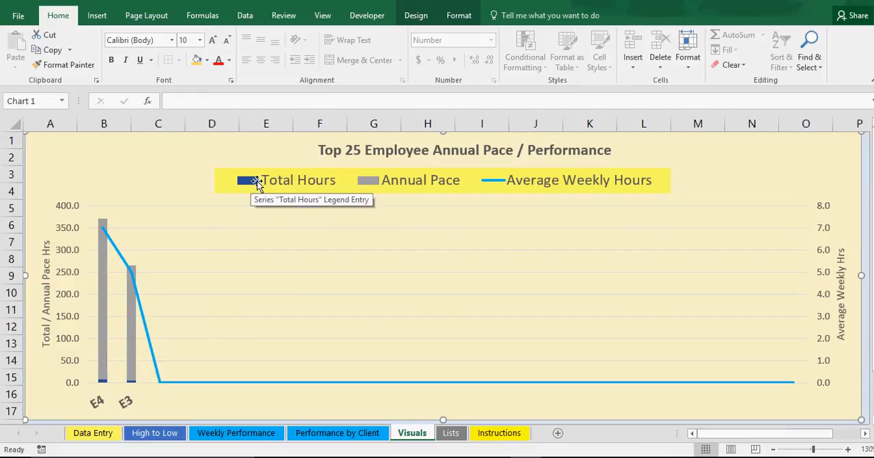
mouse_move(492, 183)
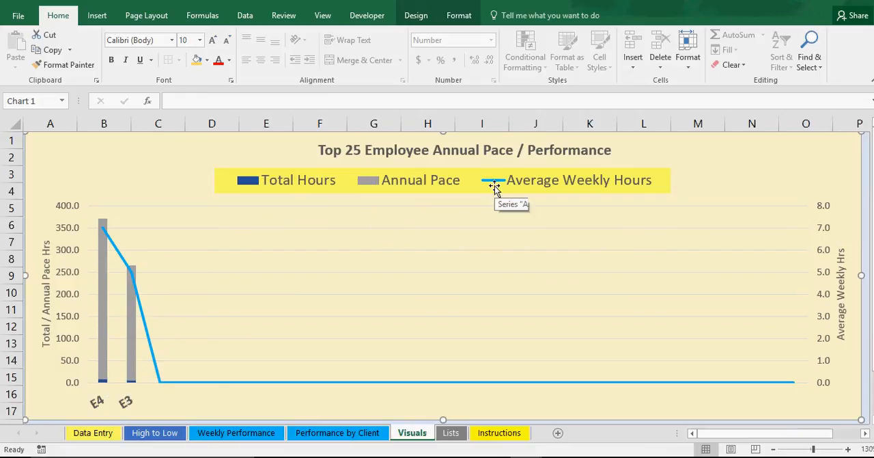
mouse_move(156, 360)
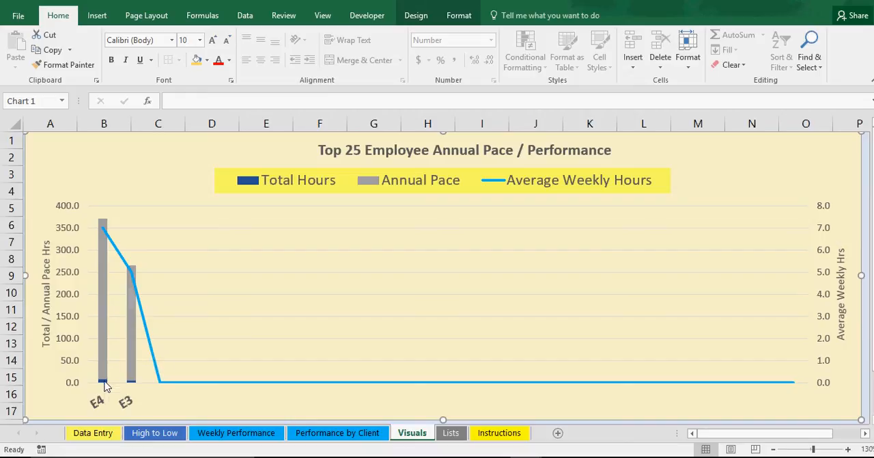
mouse_move(125, 402)
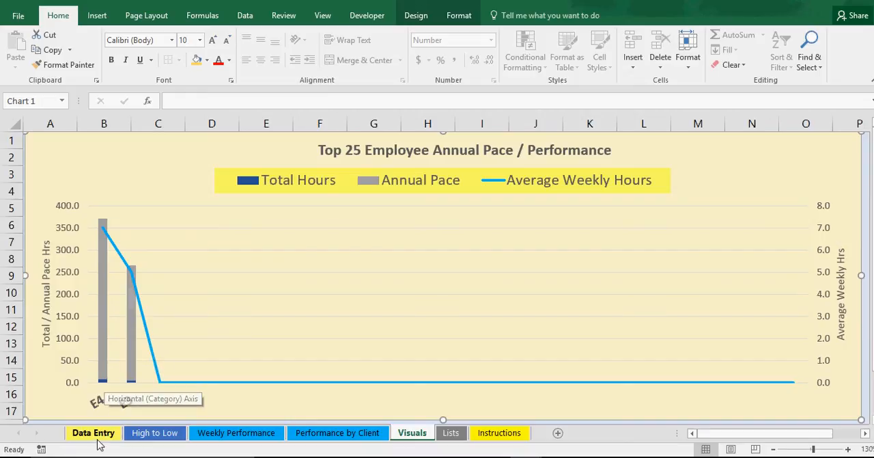
Add E4 Data Entry rows for Weeks 2–4 with 15, 10 and 20 hours.
click(93, 433)
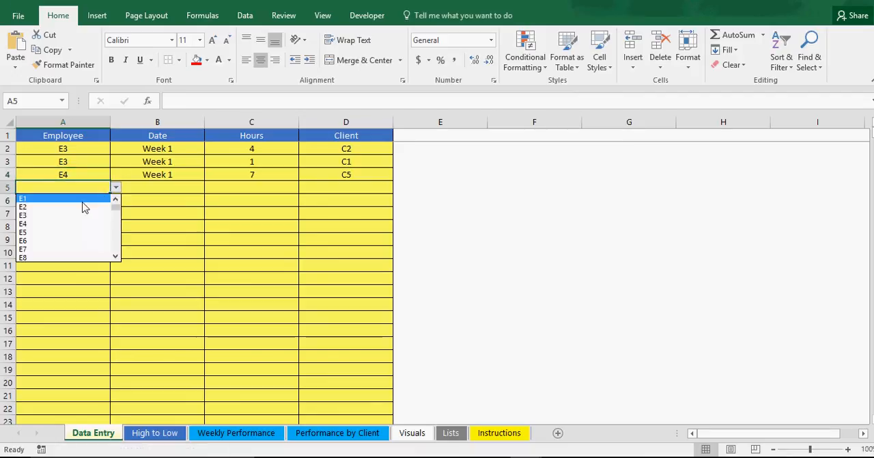
click(23, 223)
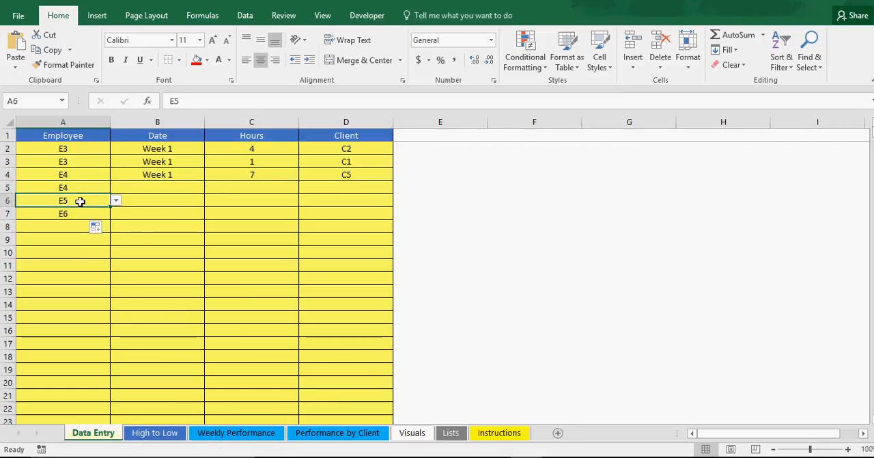
click(115, 199)
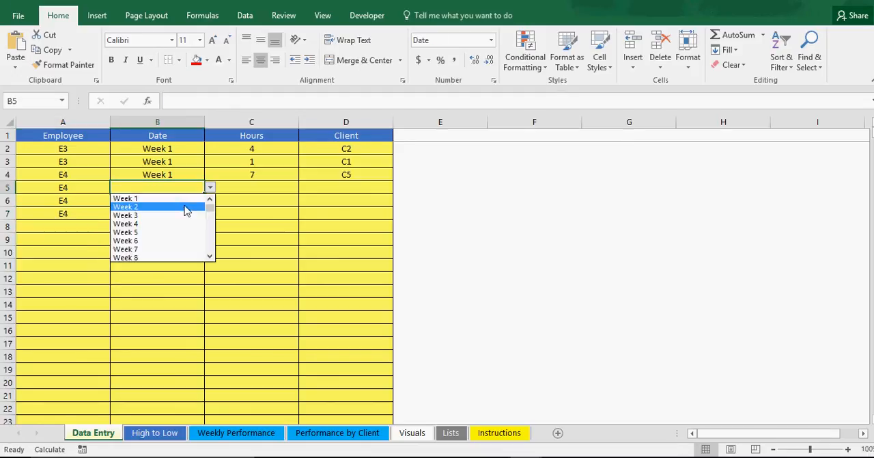
click(125, 206)
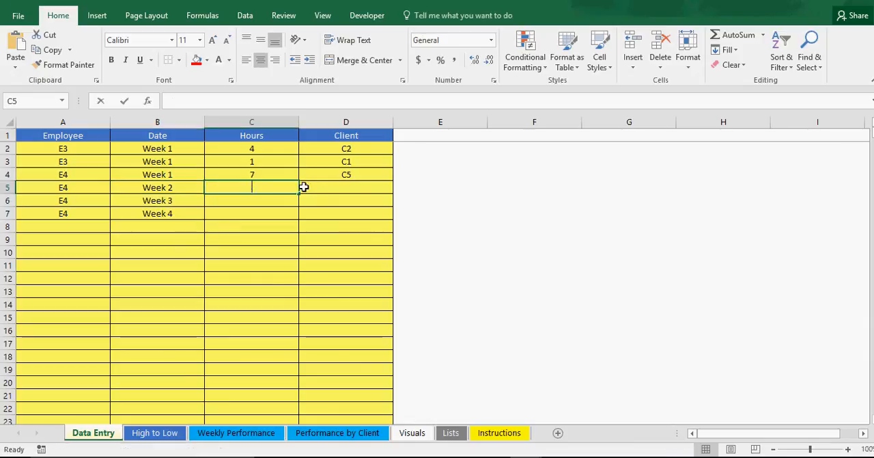
text(20)
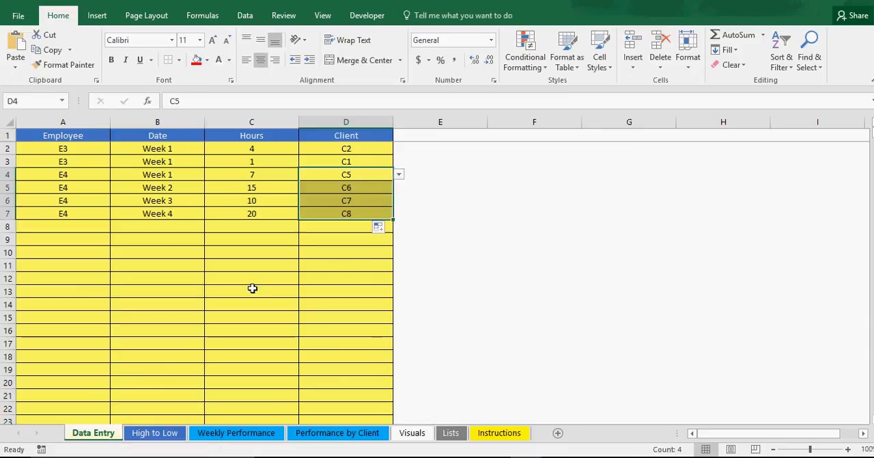
click(252, 290)
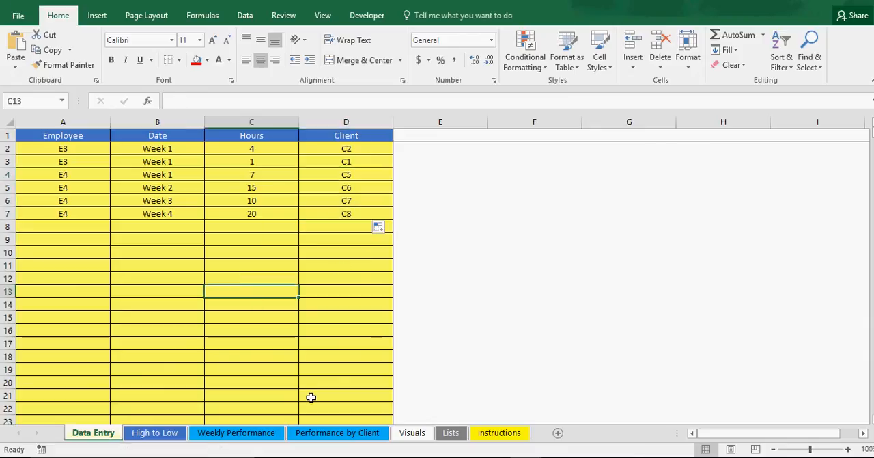
mouse_move(291, 381)
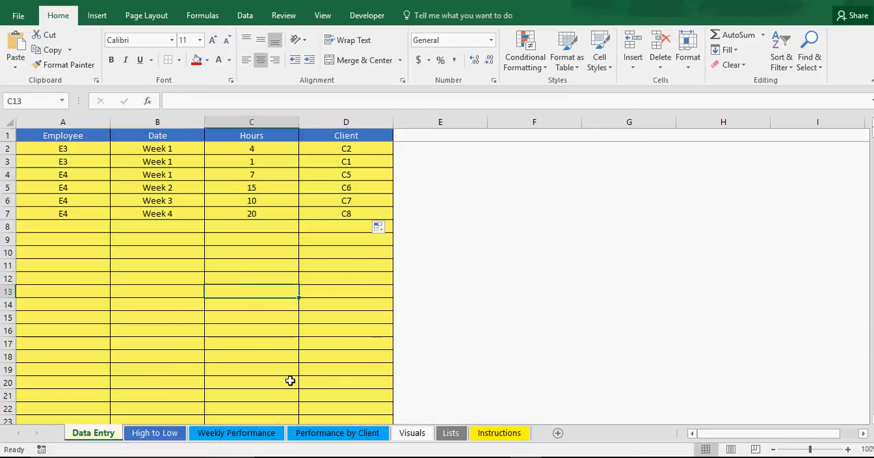
View the Visuals chart ranking E4 first and E3 second.
click(412, 432)
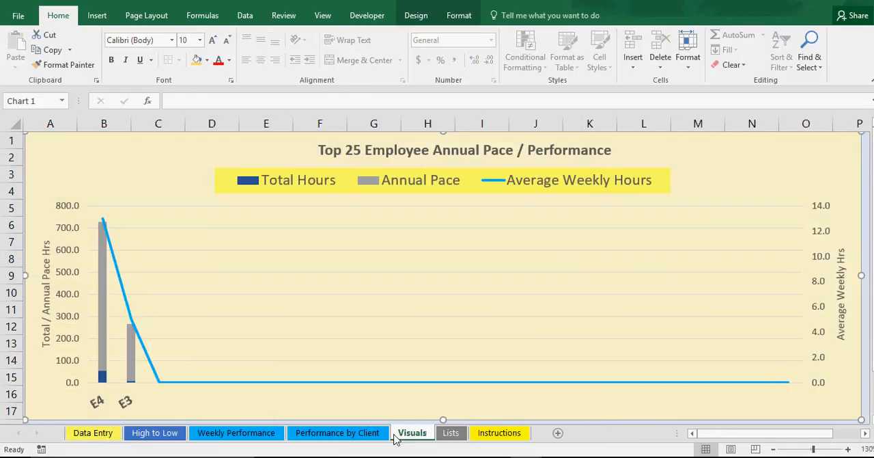
mouse_move(112, 304)
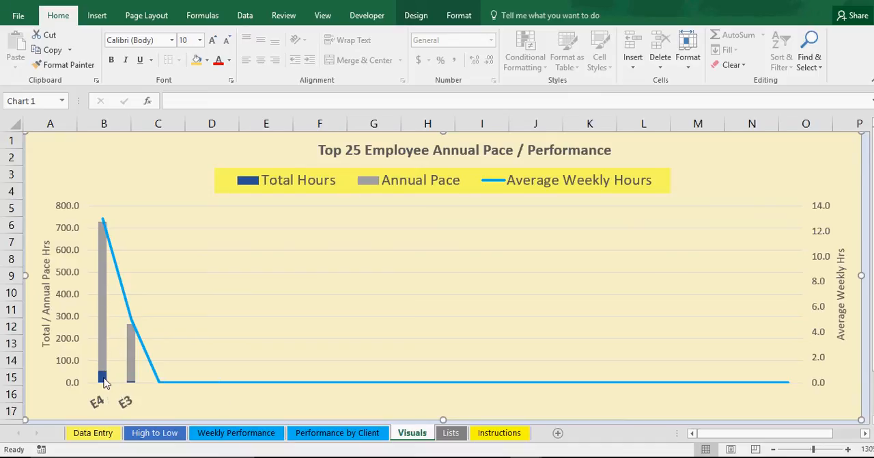
mouse_move(121, 362)
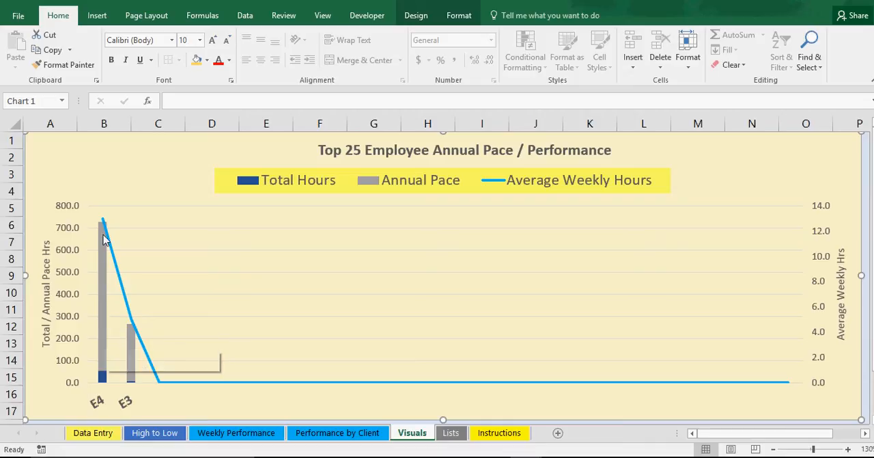
mouse_move(104, 232)
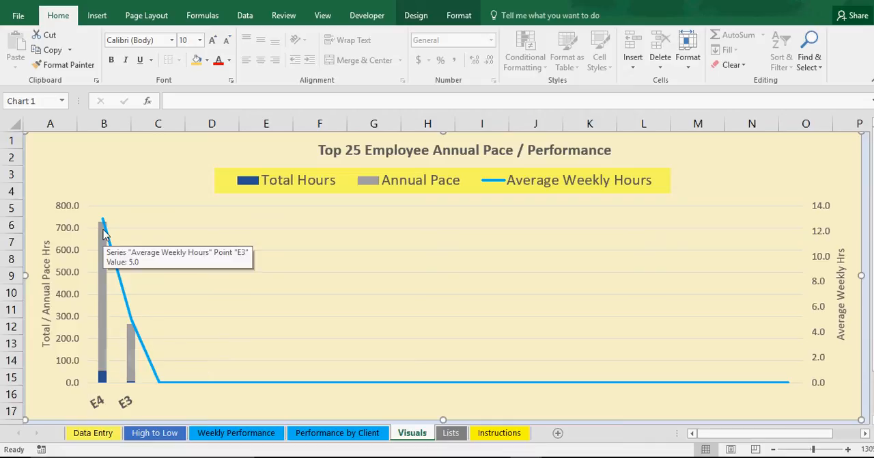
mouse_move(104, 245)
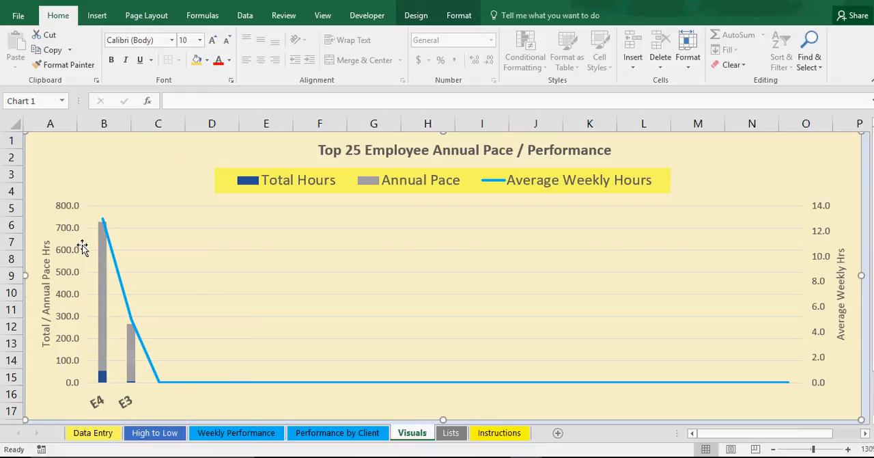
mouse_move(579, 396)
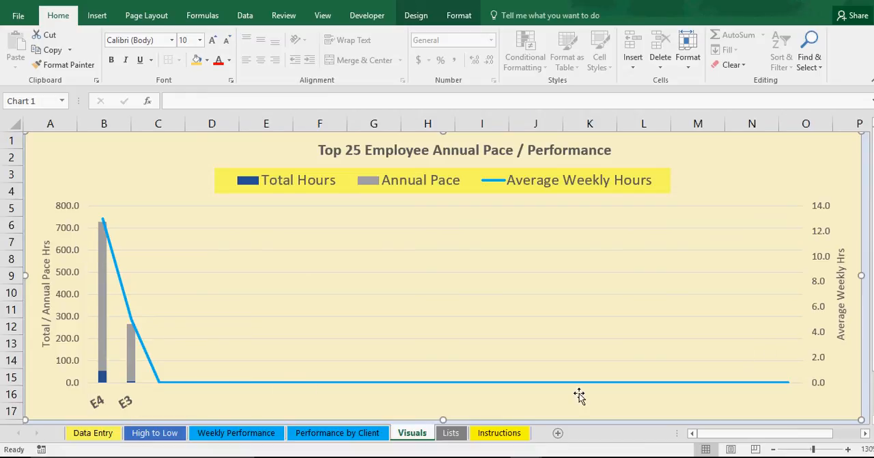
mouse_move(598, 401)
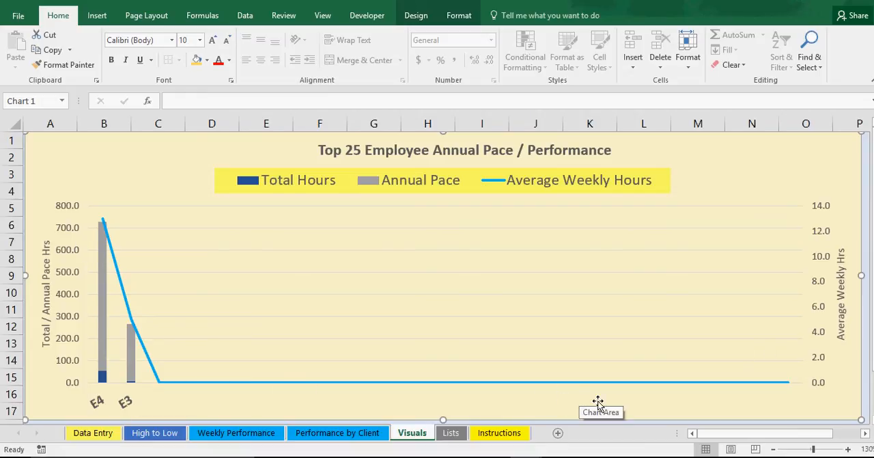
mouse_move(855, 389)
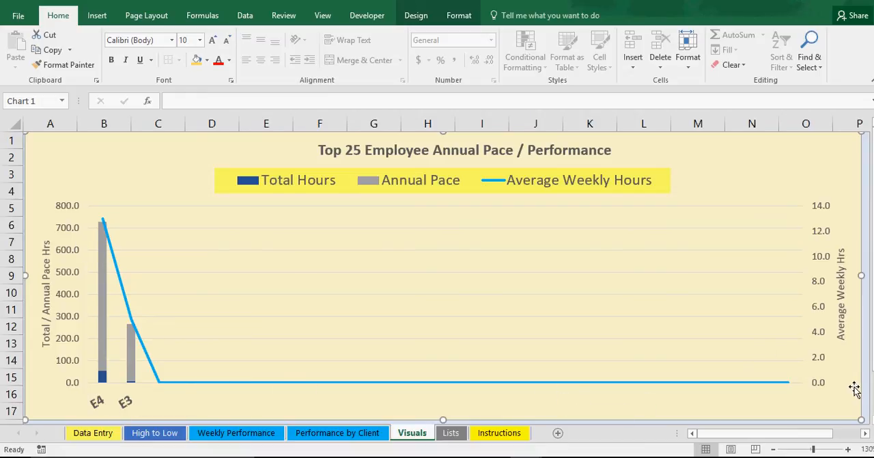
mouse_move(310, 395)
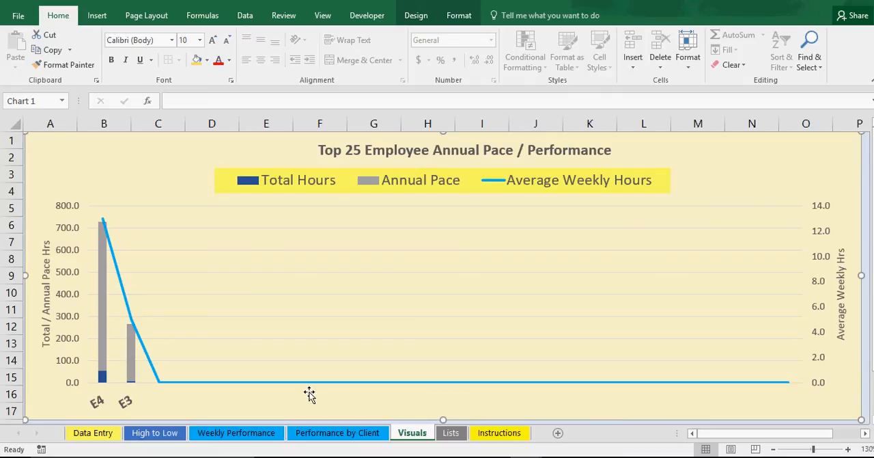
mouse_move(309, 395)
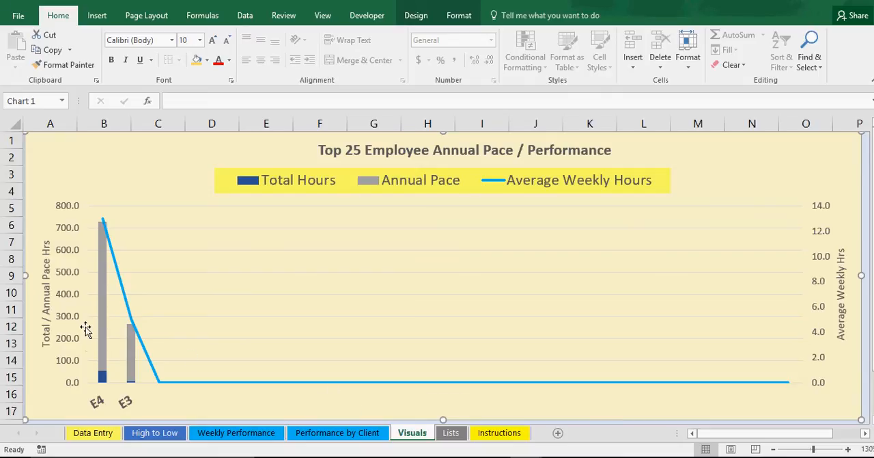
mouse_move(576, 189)
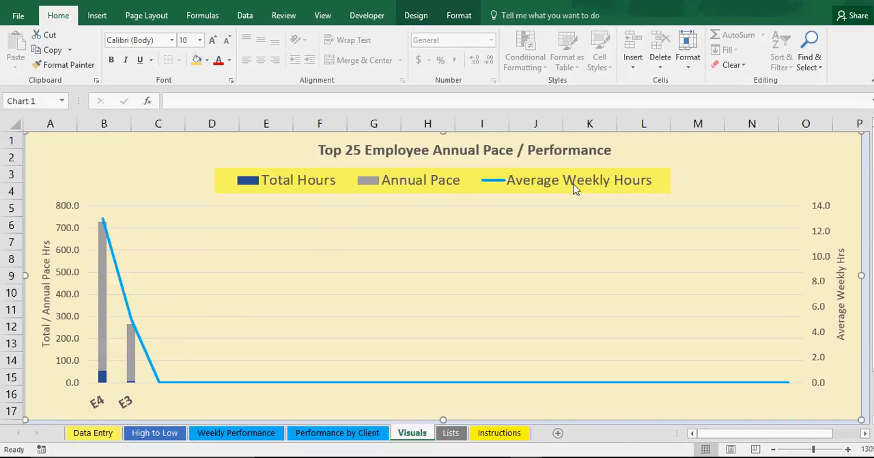
mouse_move(292, 373)
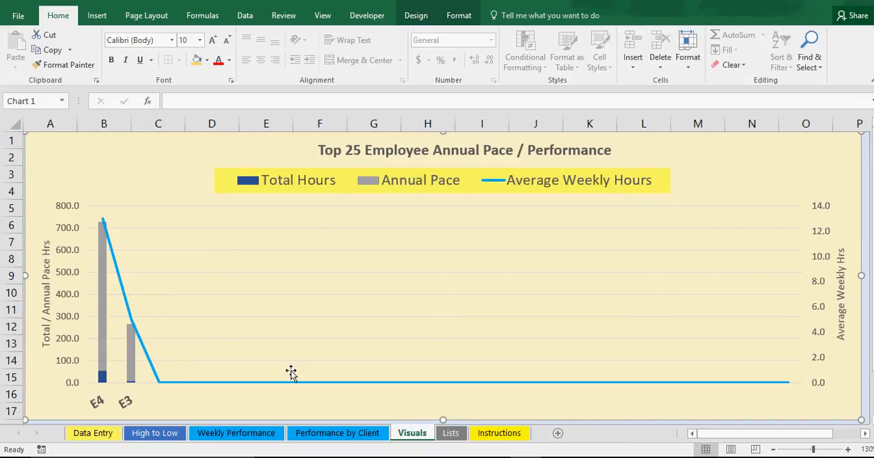
Show the High to Low ranking with E4 first (52 hours, 676 pace), scrolling toward rank 100.
click(154, 433)
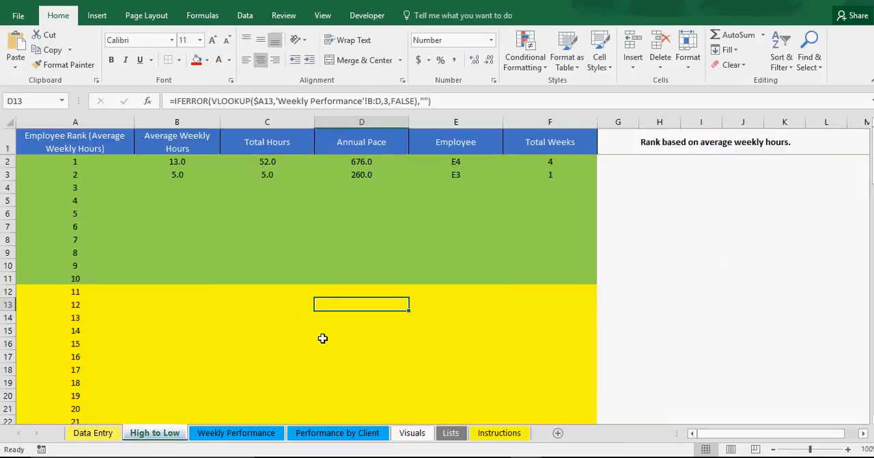
mouse_move(541, 202)
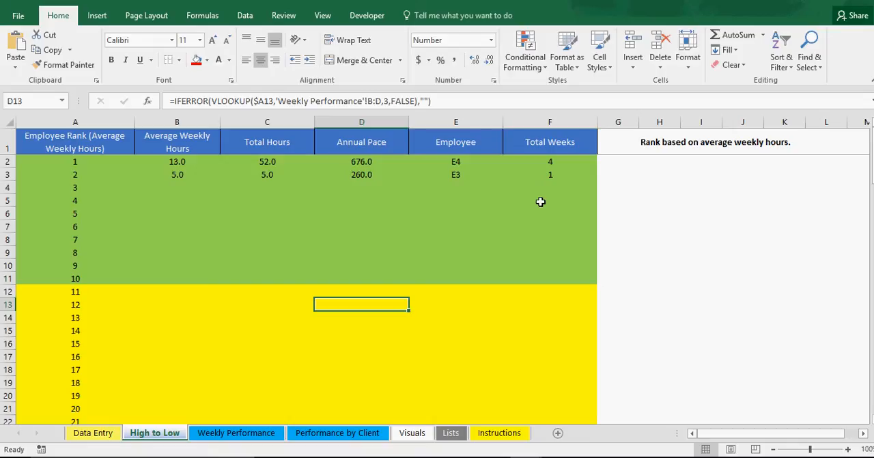
click(660, 239)
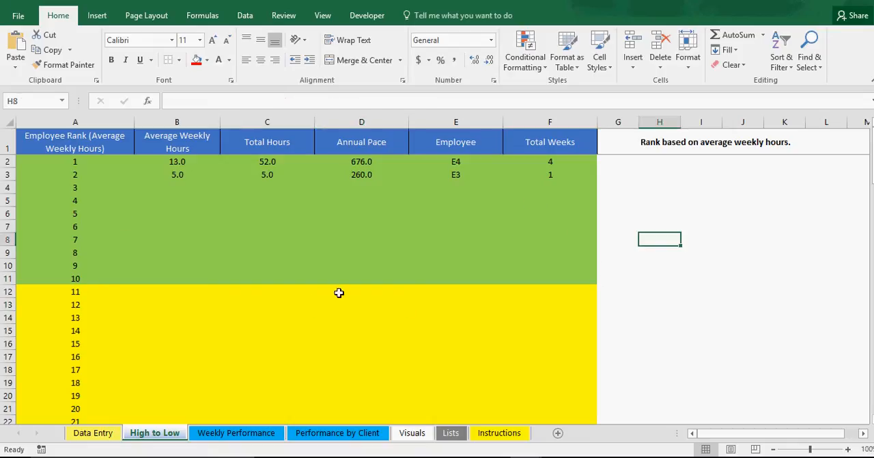
scroll(down, 3)
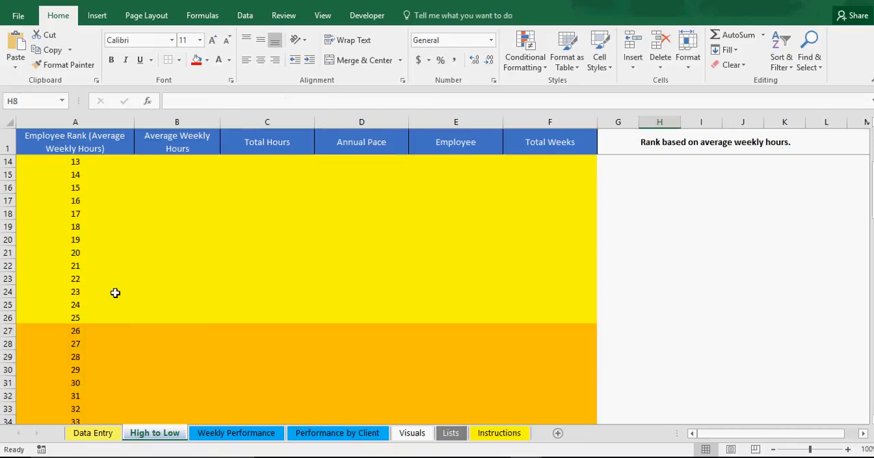
scroll(down, 3)
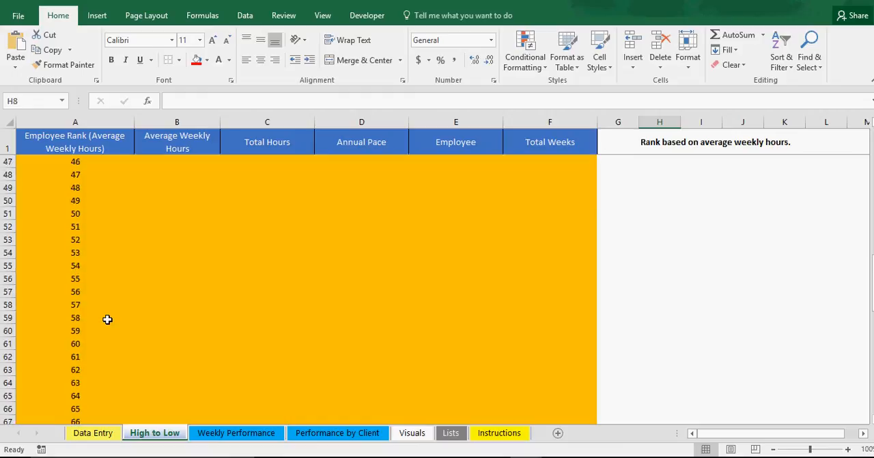
scroll(down, 3)
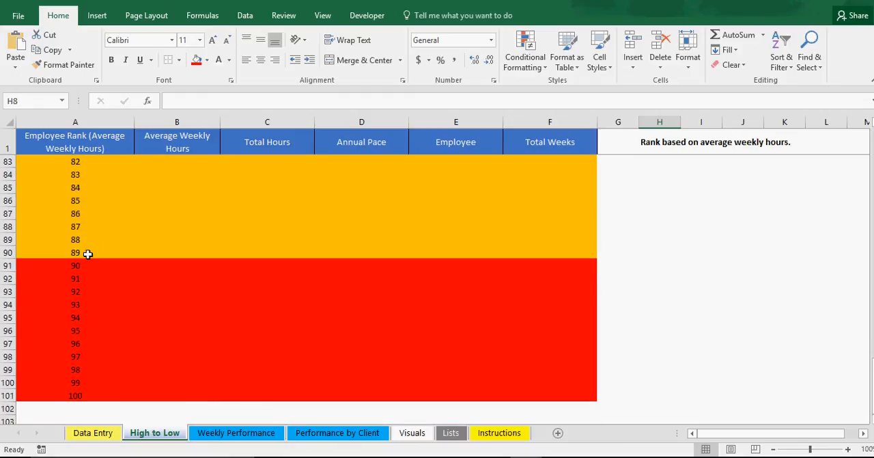
mouse_move(87, 254)
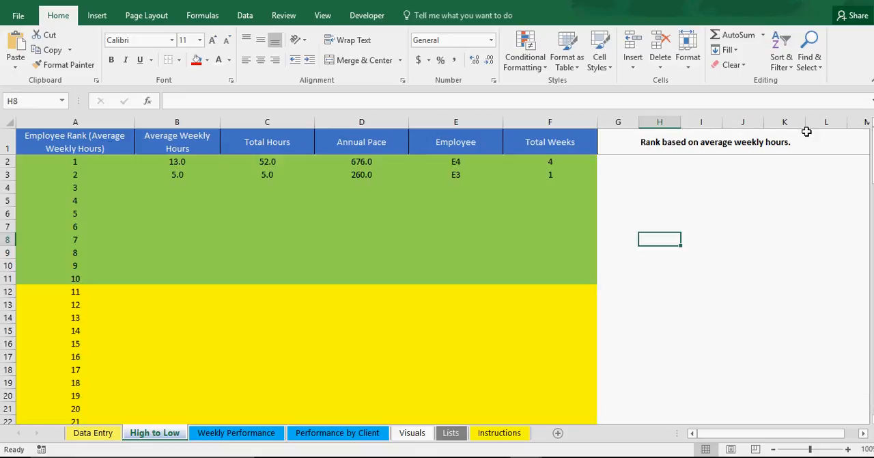
mouse_move(202, 174)
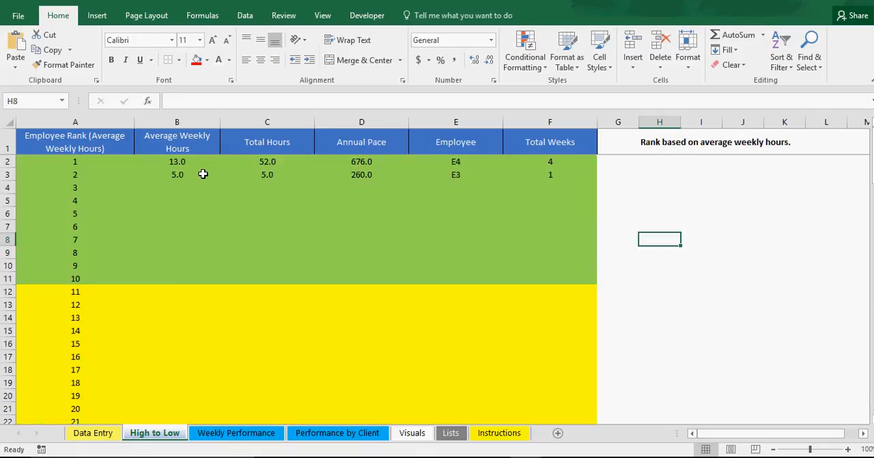
mouse_move(186, 175)
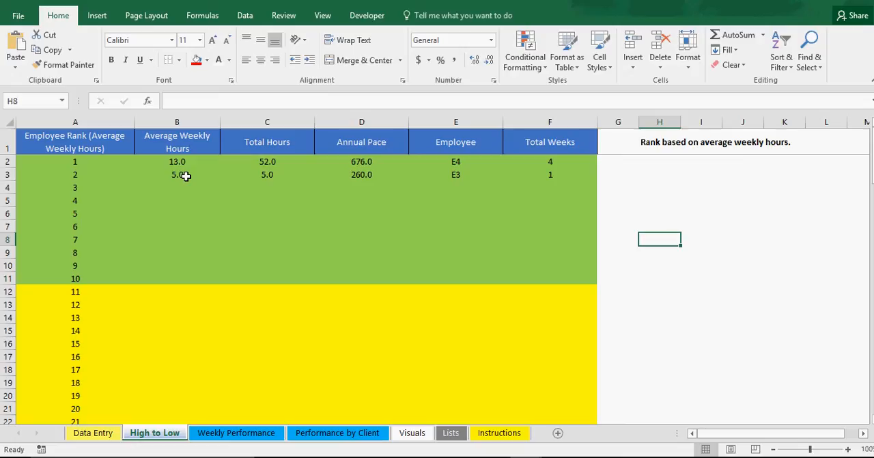
Cycle through Data Entry, High to Low and Weekly Performance, ending on Performance by Client.
click(93, 432)
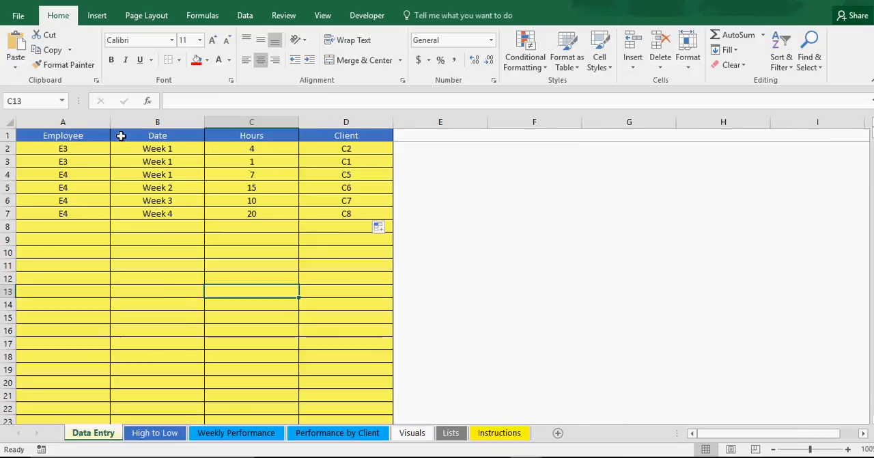
click(154, 433)
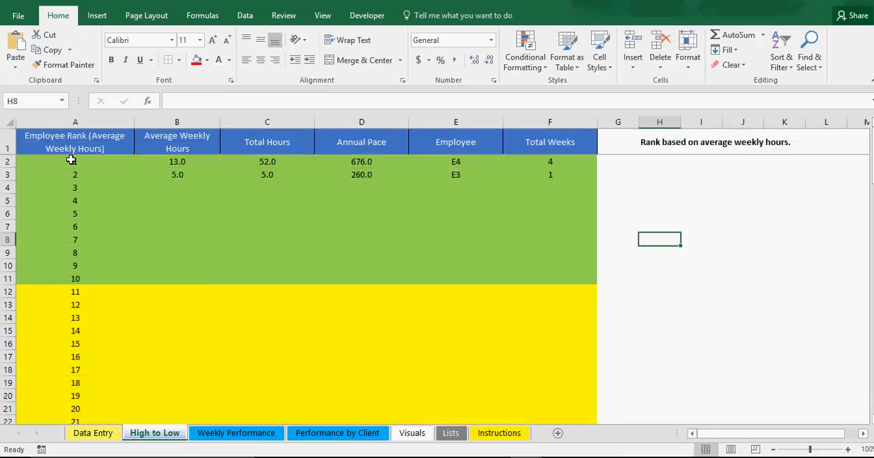
click(236, 432)
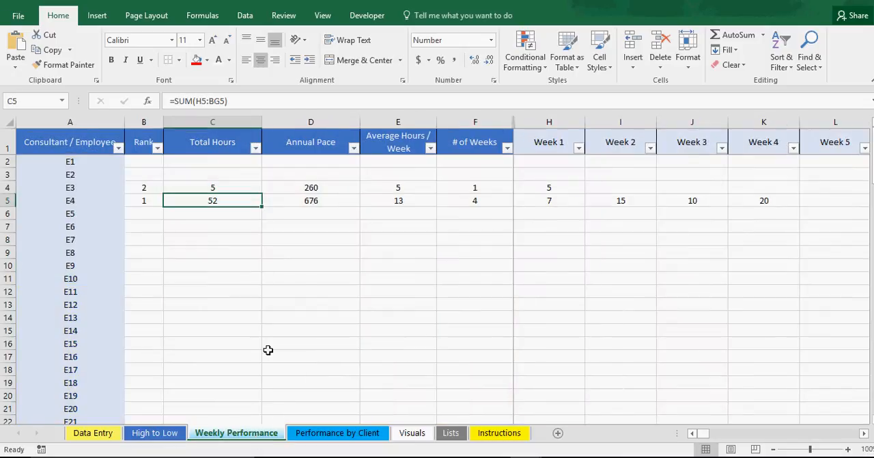
click(729, 433)
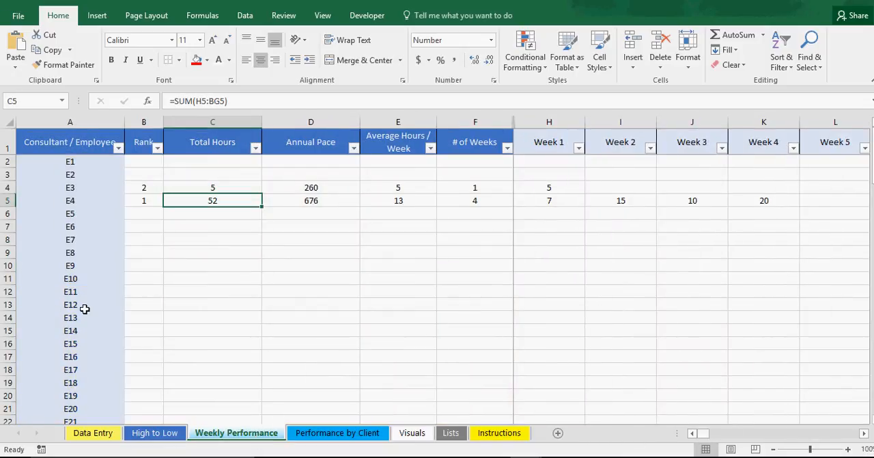
click(337, 432)
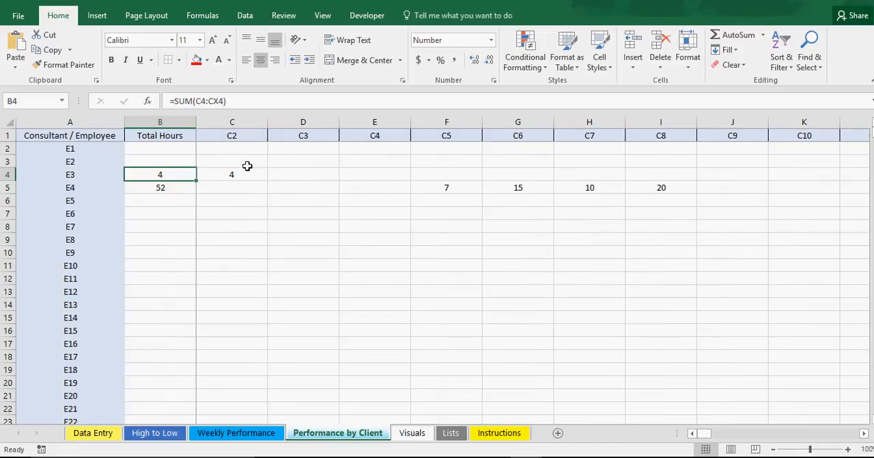
Bring back the Visuals sheet's Top 25 chart showing E4 ahead of E3.
click(411, 432)
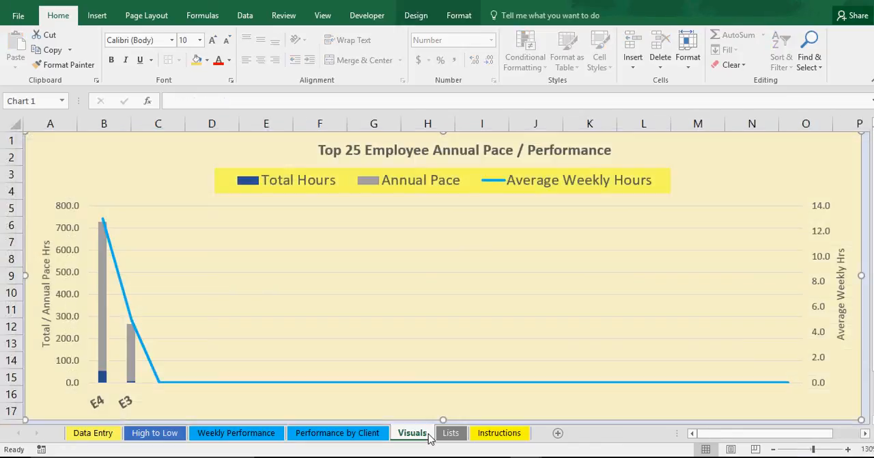
click(451, 432)
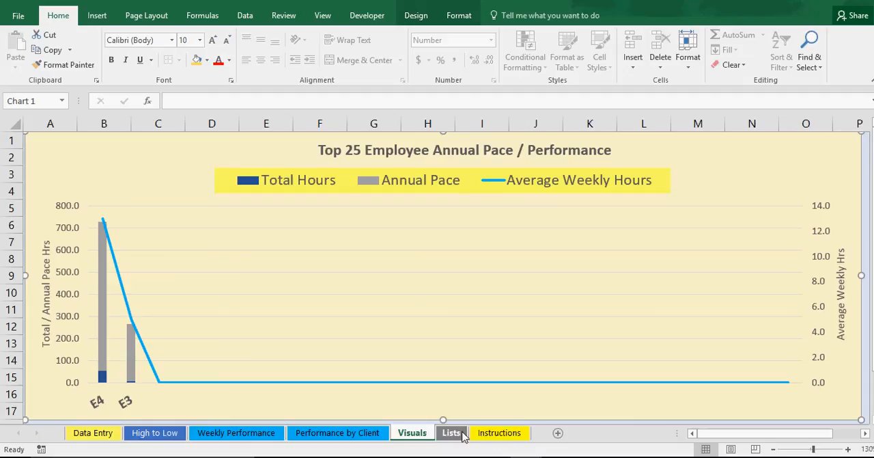
mouse_move(520, 350)
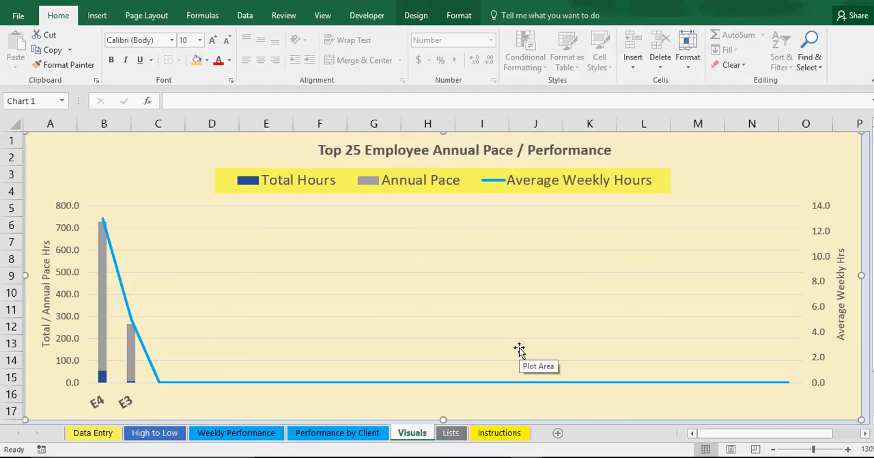
mouse_move(511, 350)
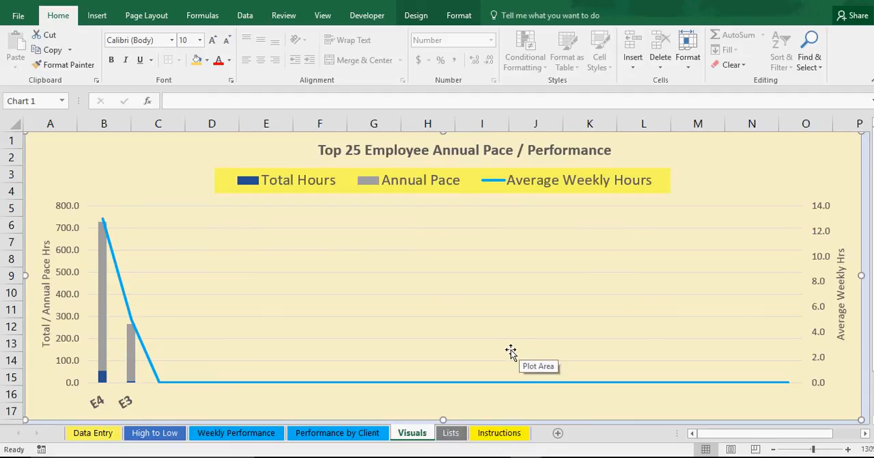
mouse_move(488, 344)
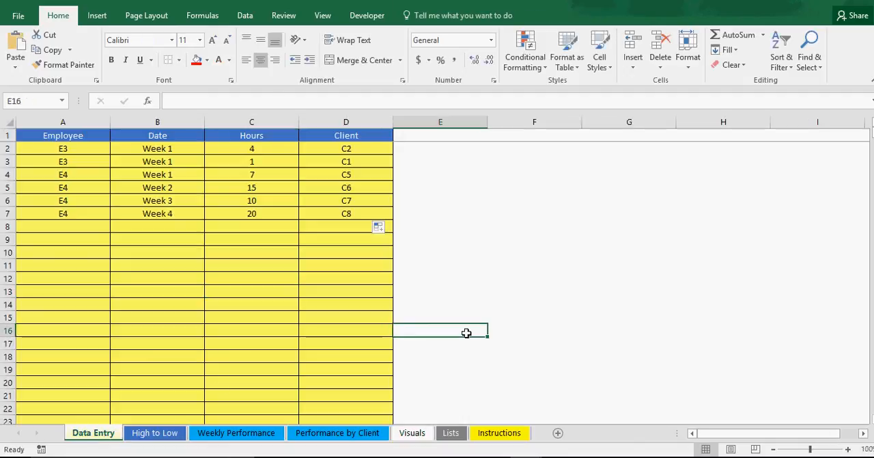
Select two spots on the current sheet, then switch to the High to Low ranking sheet.
click(534, 213)
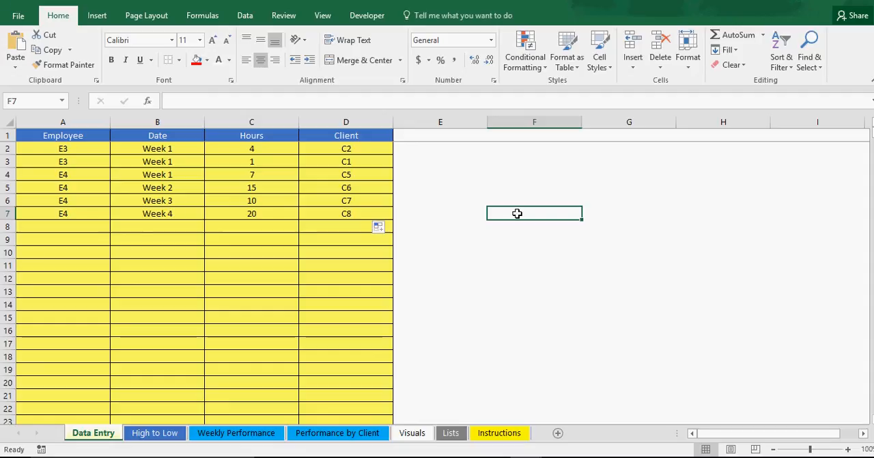
click(534, 278)
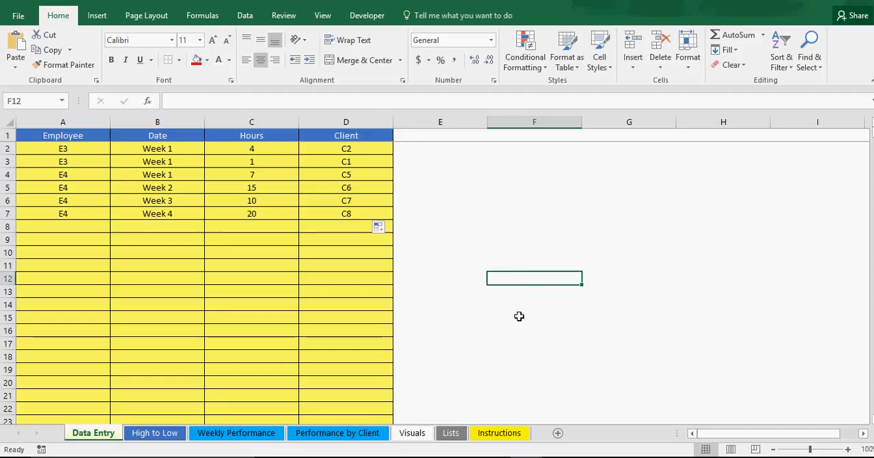
mouse_move(522, 313)
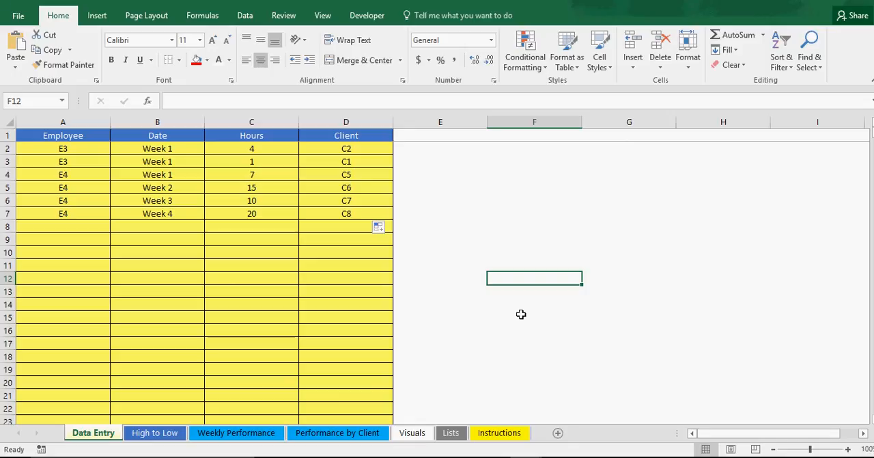
mouse_move(529, 318)
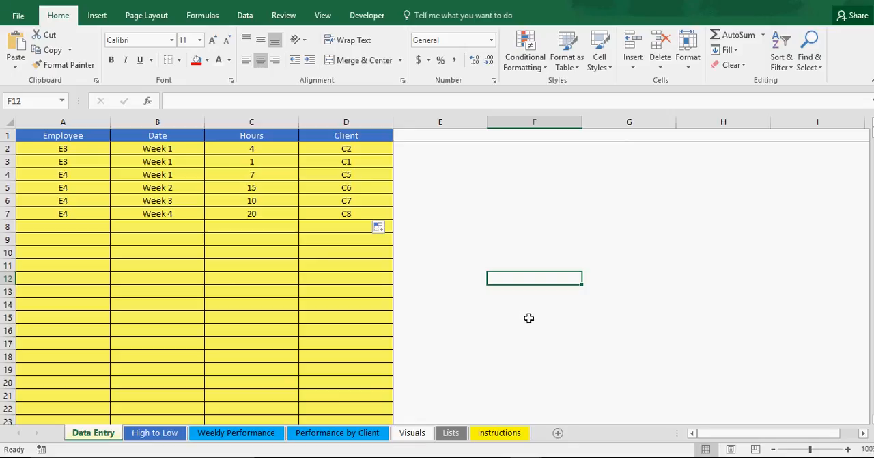
click(154, 432)
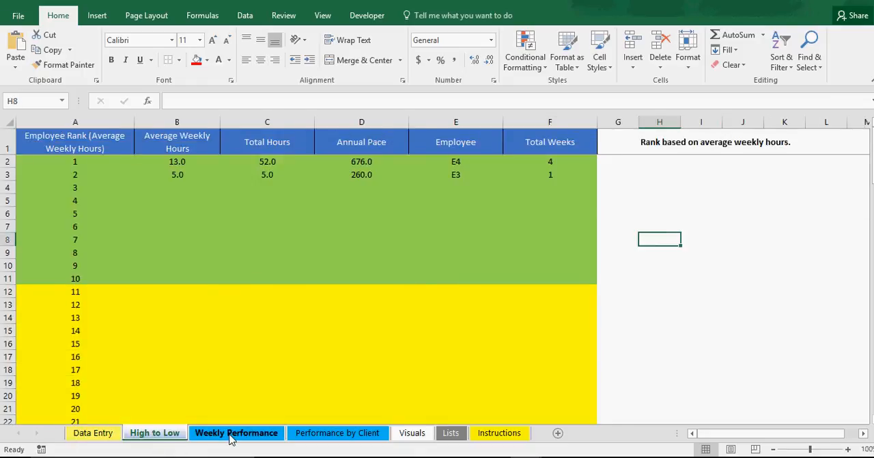
Visit Performance by Client, then return to Data Entry with its six E3/E4 records.
click(338, 432)
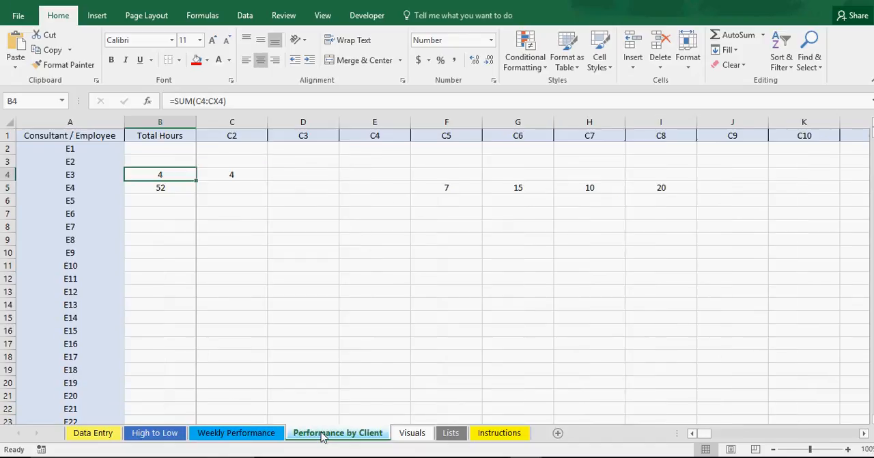
click(92, 432)
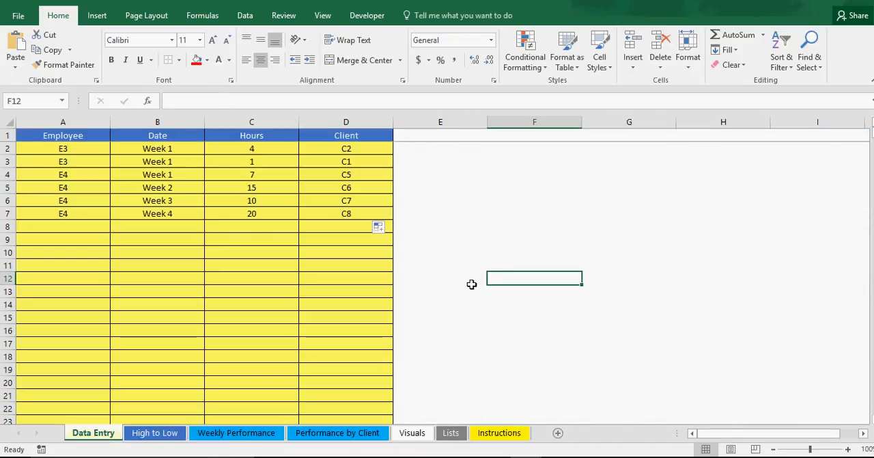
mouse_move(510, 260)
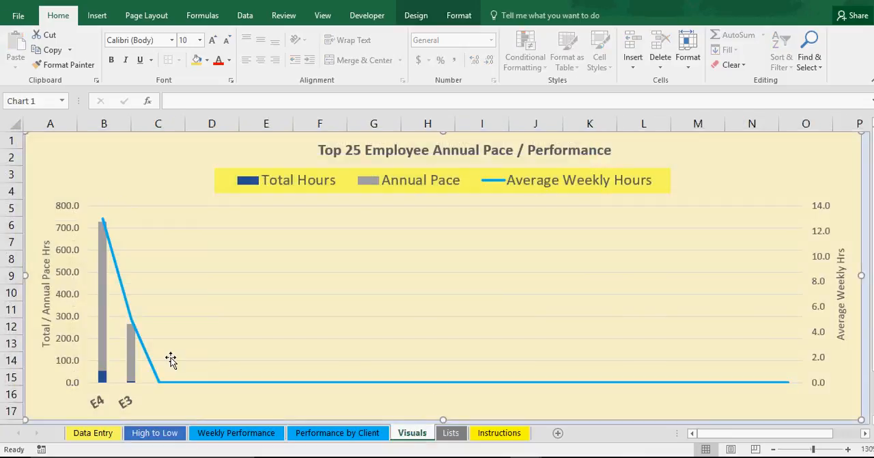
mouse_move(268, 226)
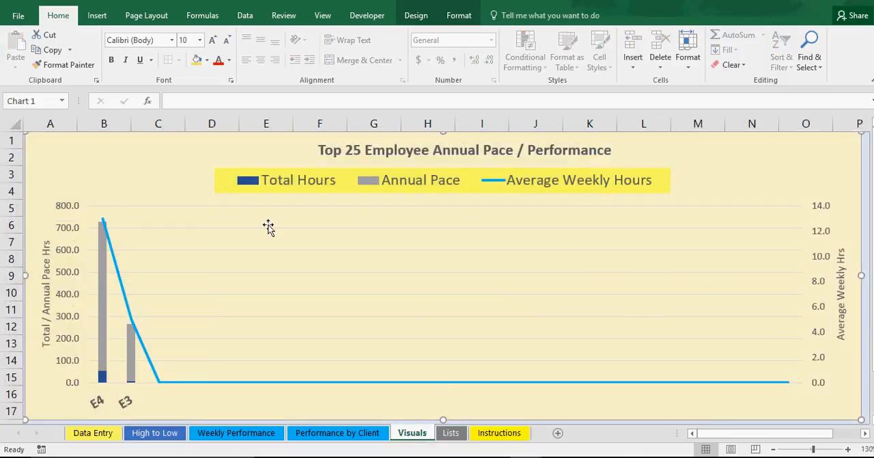
mouse_move(239, 299)
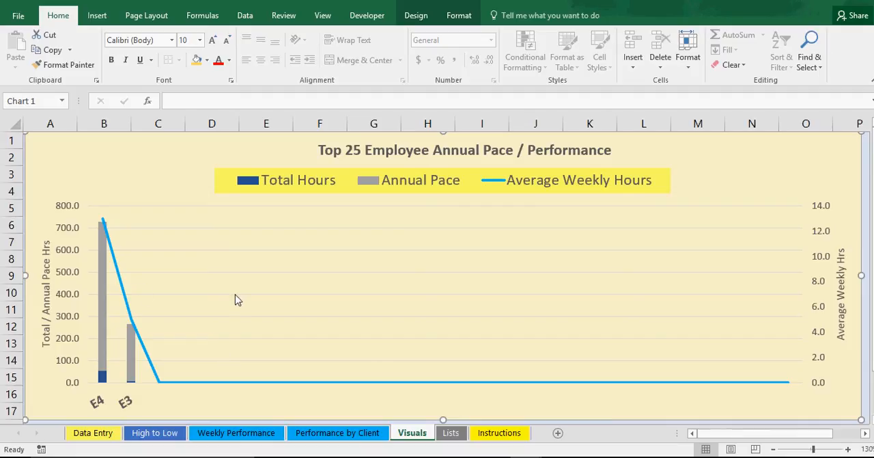
Return to the Data Entry sheet showing the six unchanged E3 and E4 records.
click(92, 432)
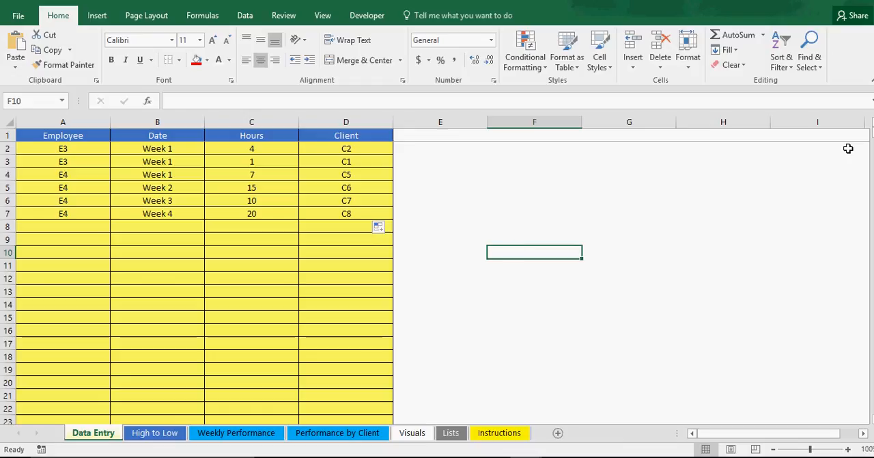
mouse_move(348, 357)
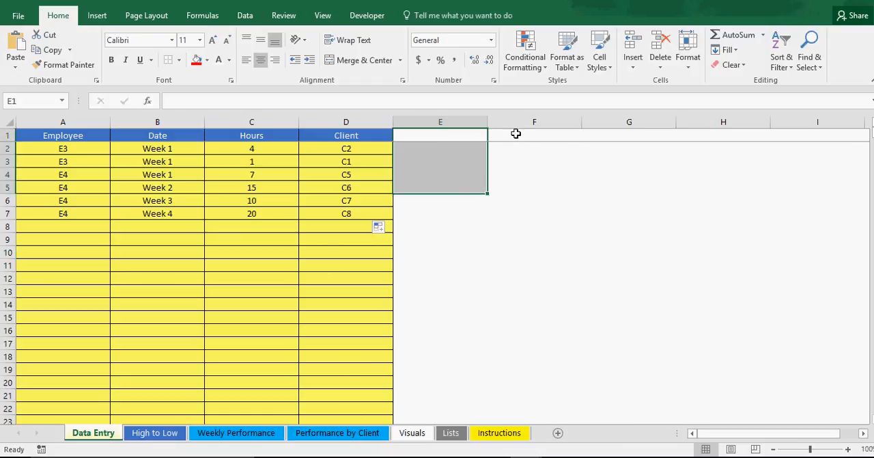
View Weekly Performance (E4 at 52 hours), then switch to the smarthelping.com blog.
click(235, 432)
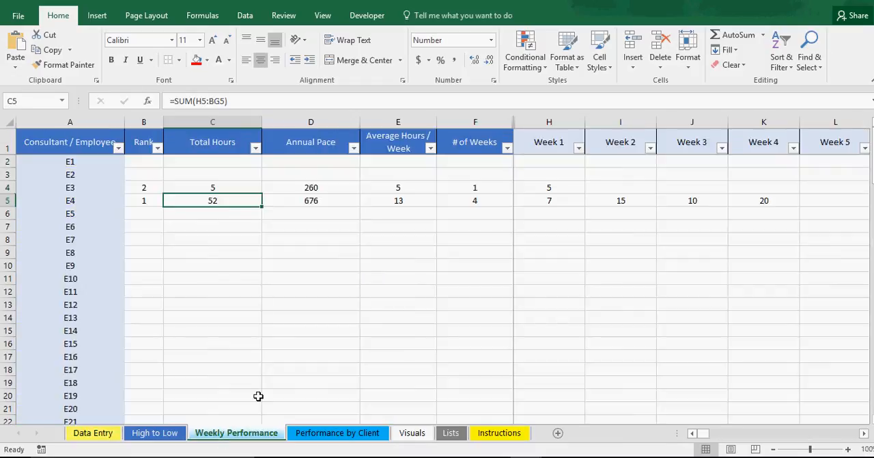
mouse_move(706, 441)
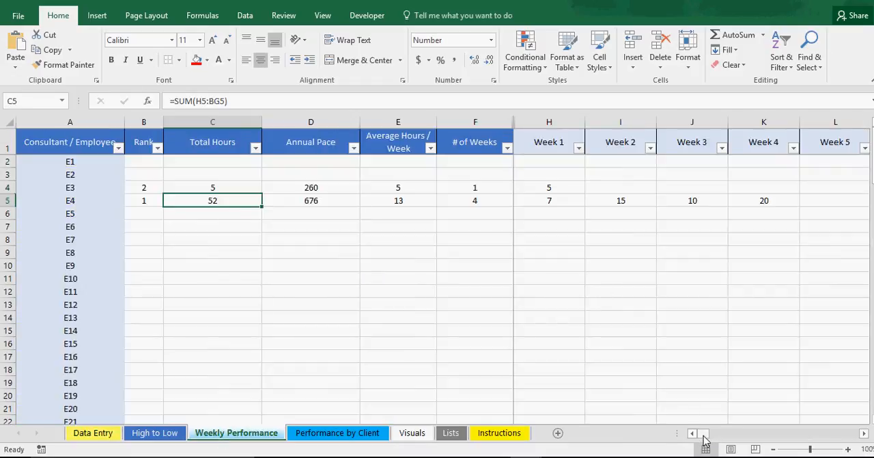
click(722, 433)
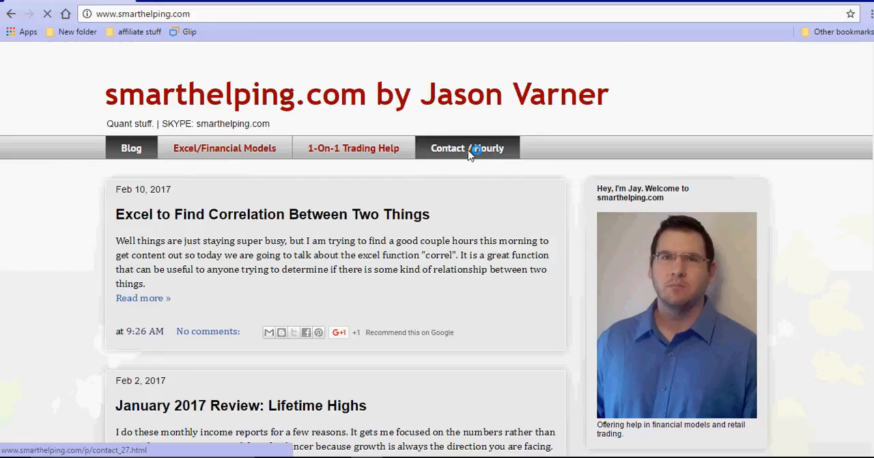
Visit the Contact / Hourly page, then land on the Excel/Financial Models page.
click(468, 147)
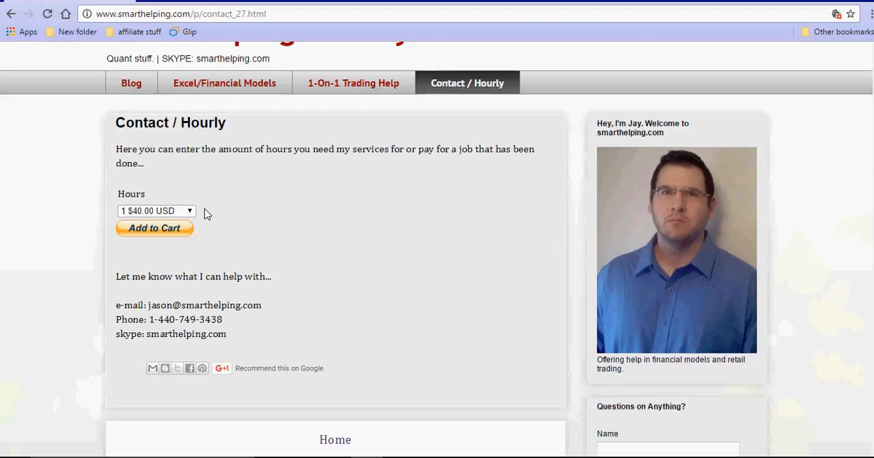
click(157, 210)
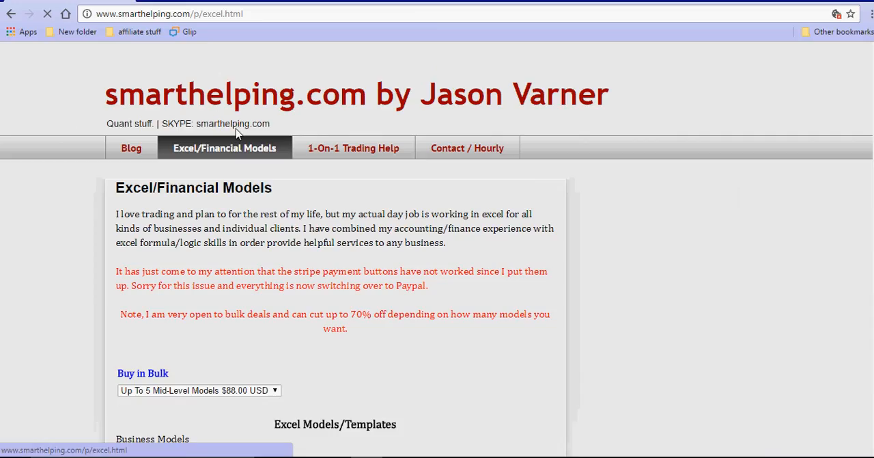
scroll(down, 3)
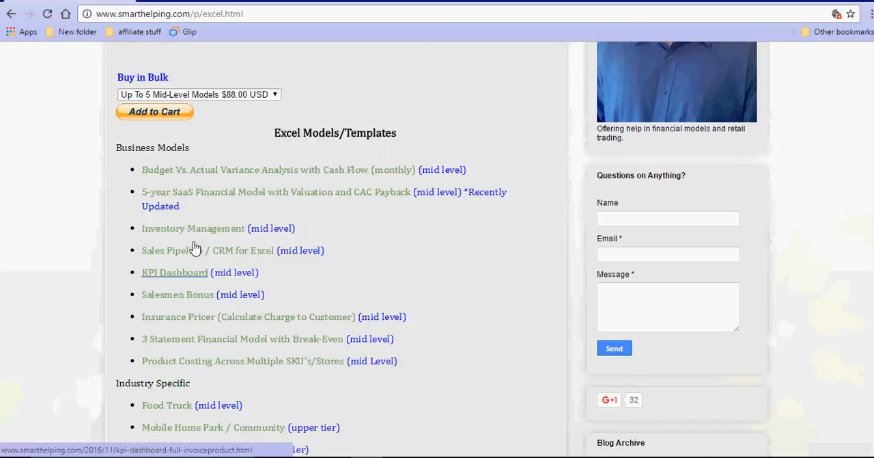
scroll(down, 3)
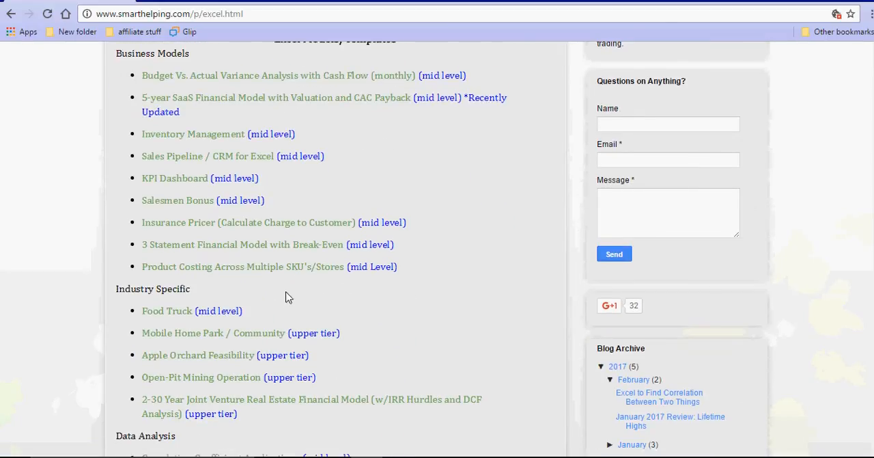
scroll(down, 3)
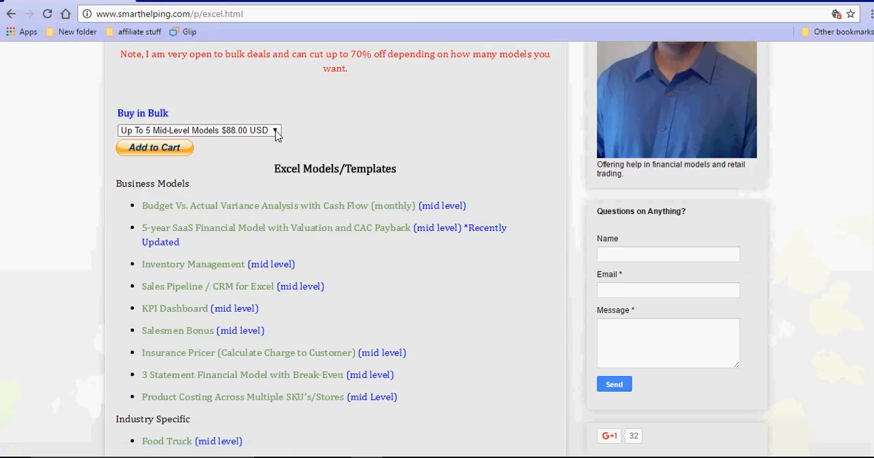
click(198, 129)
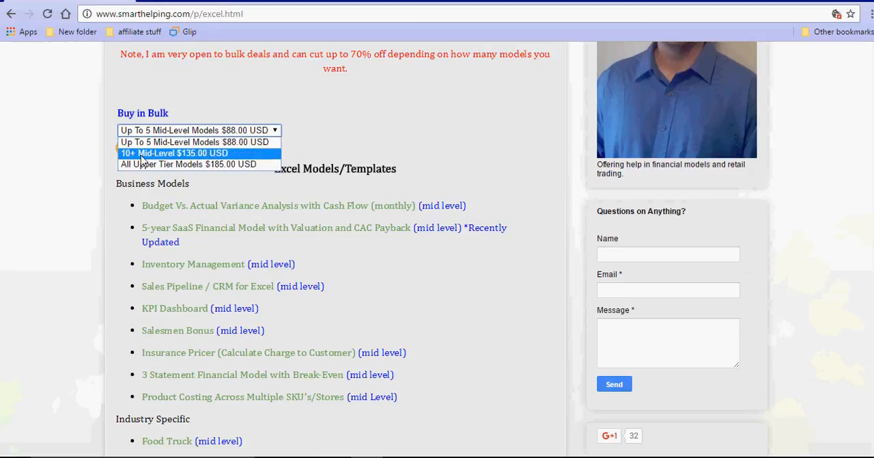
mouse_move(202, 153)
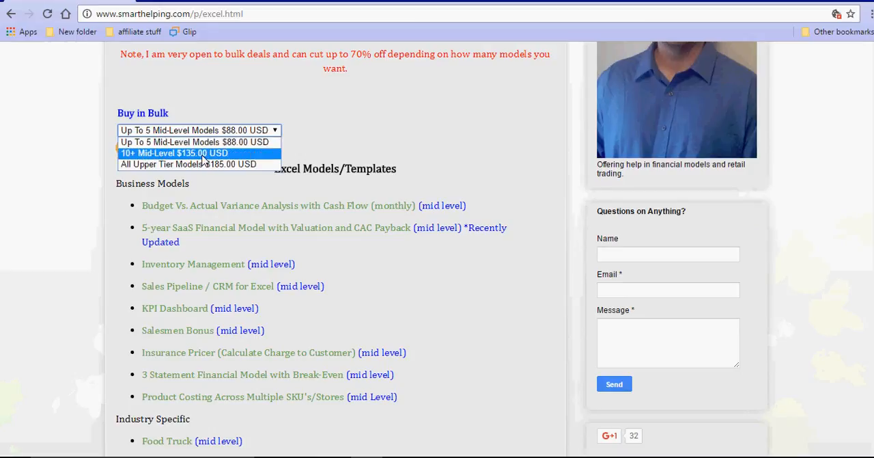
mouse_move(136, 164)
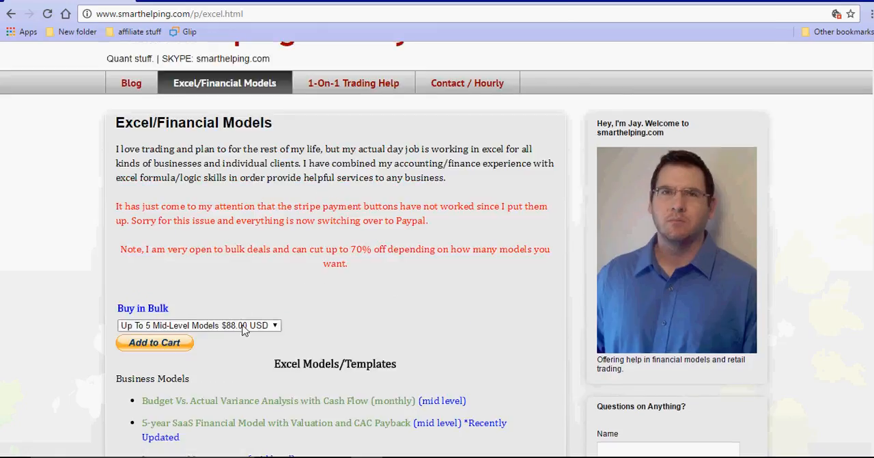
scroll(down, 3)
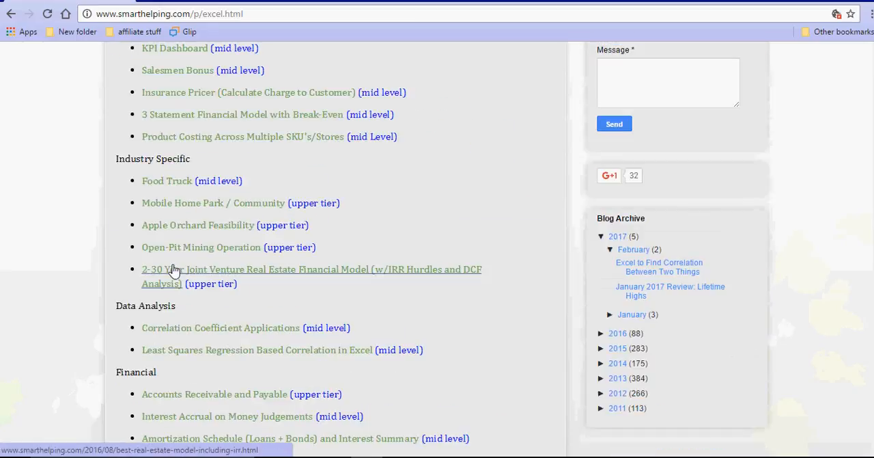
scroll(down, 3)
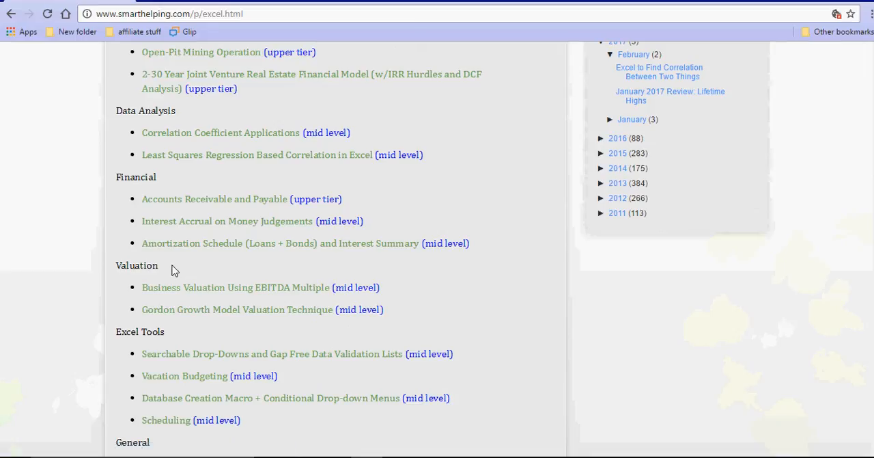
scroll(down, 3)
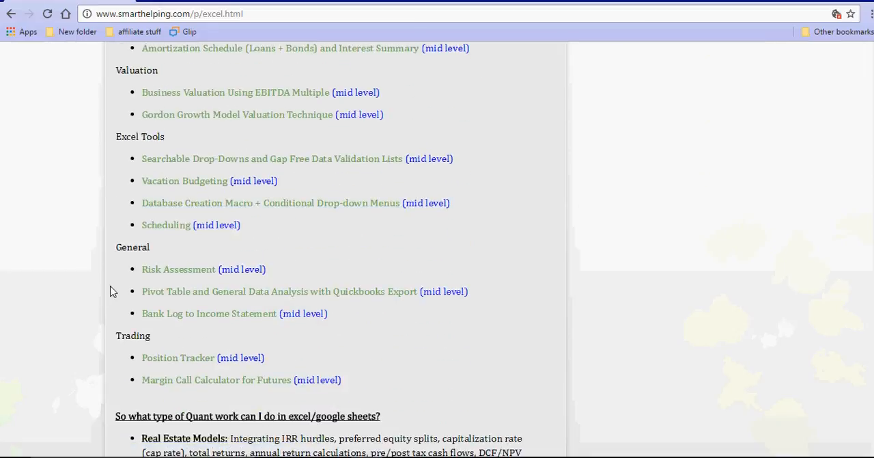
mouse_move(178, 269)
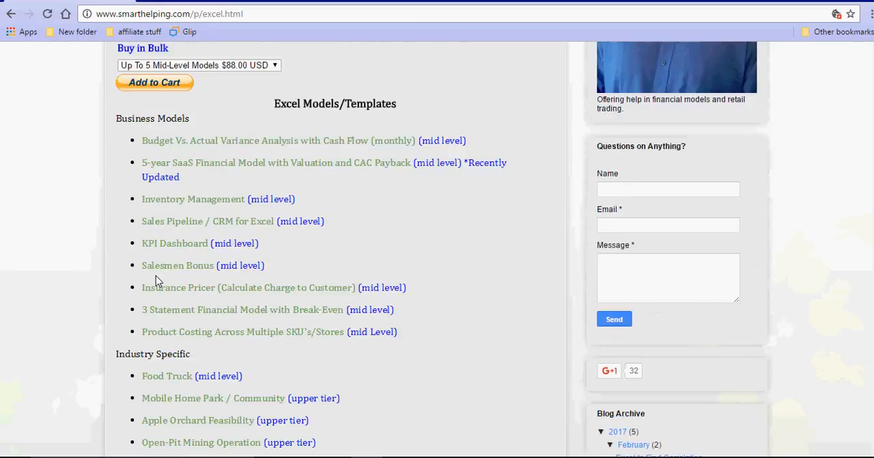
scroll(down, 3)
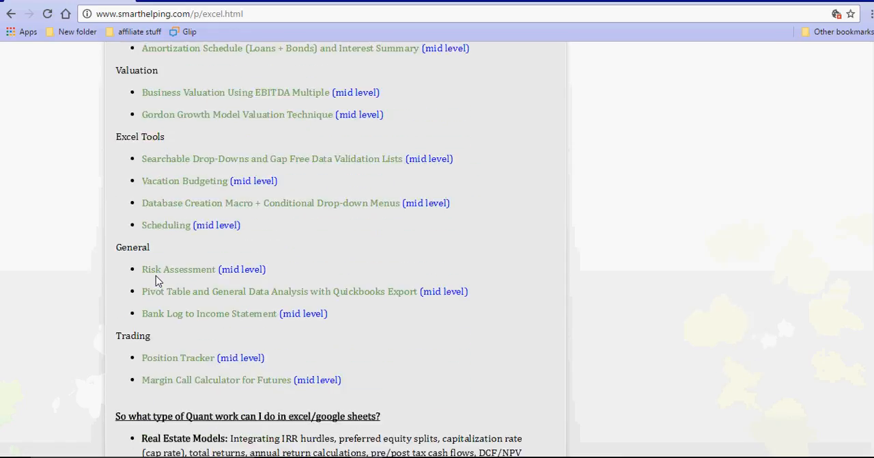
mouse_move(194, 301)
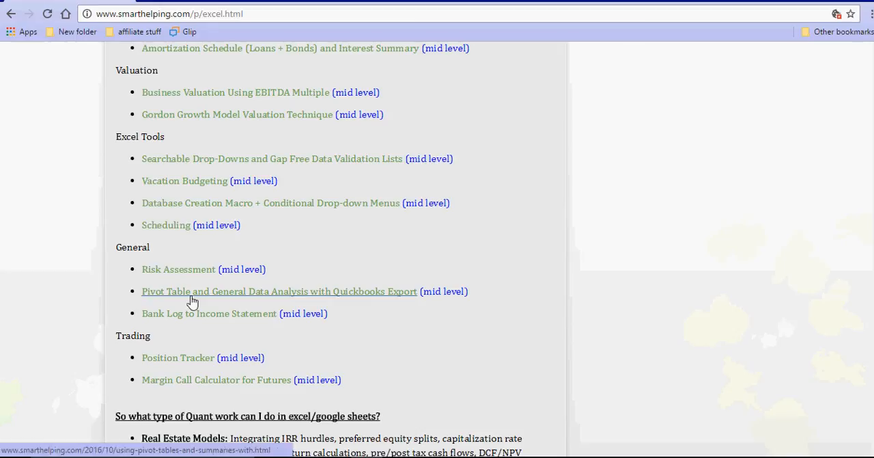
scroll(up, 3)
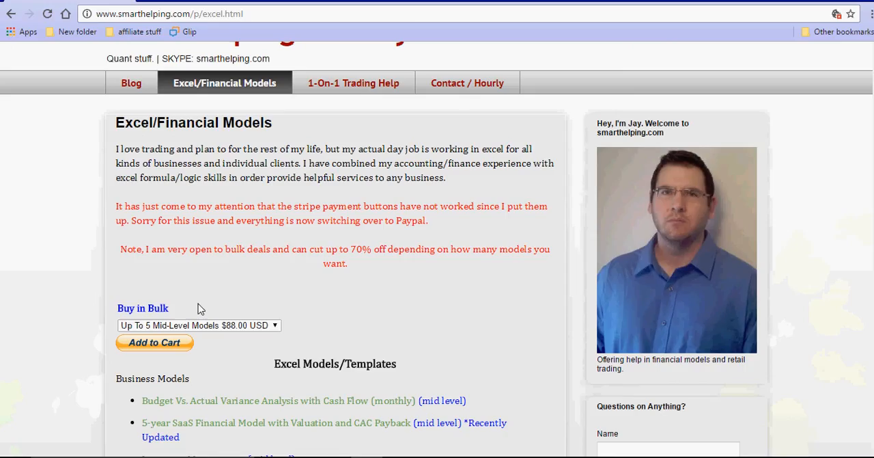